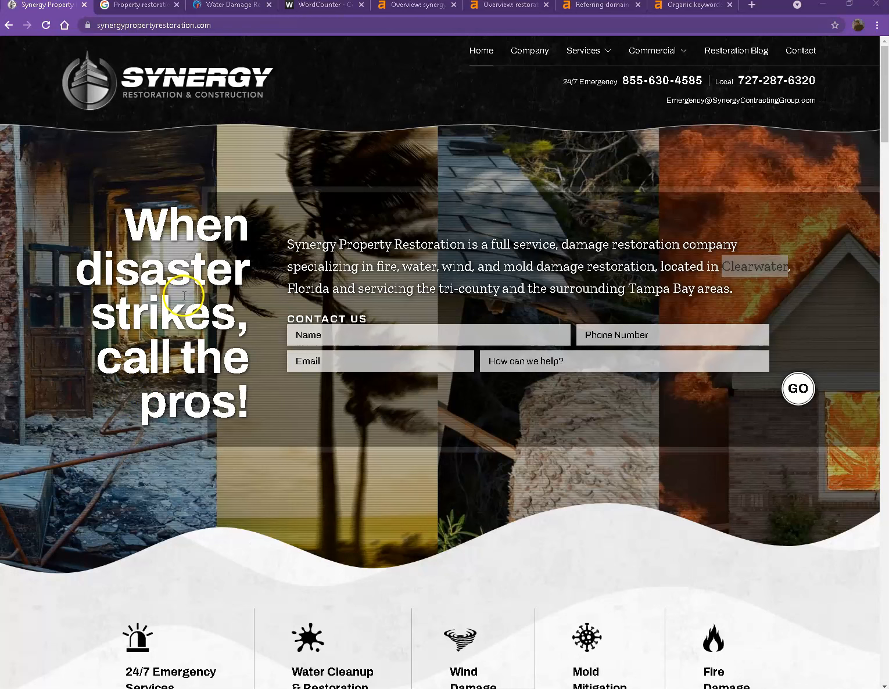
{"action": "mouse_move", "coordinate": [185, 156]}
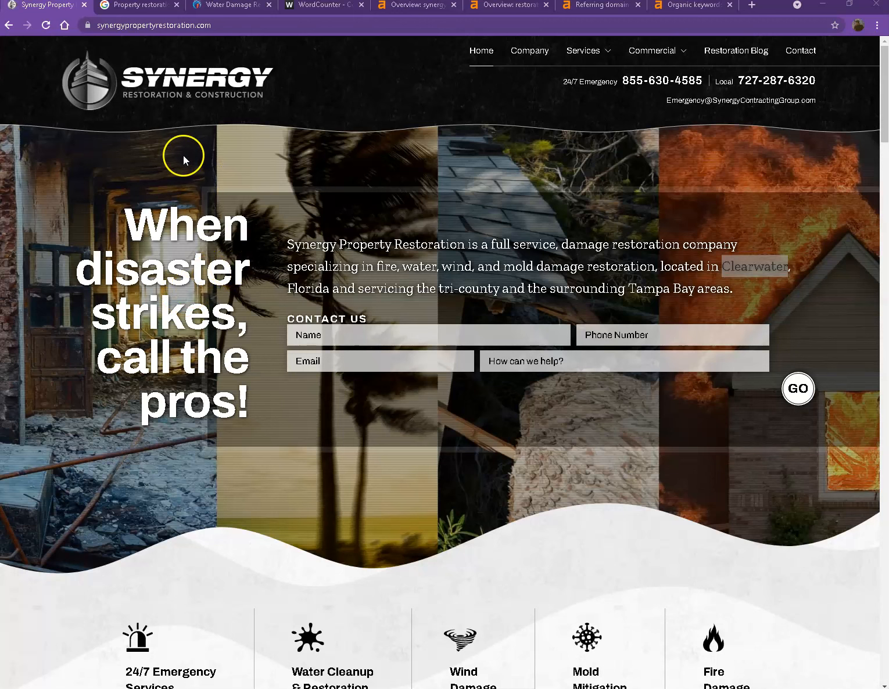
{"action": "mouse_move", "coordinate": [550, 103]}
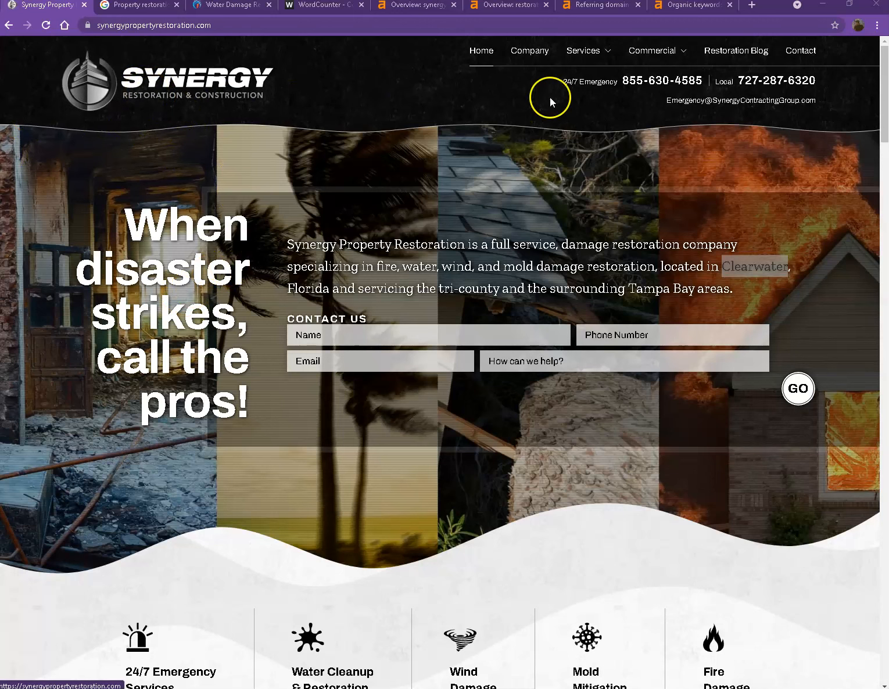
Select all the Synergy homepage text and bring it into WordCounter, giving 1,779 words and 11,238 characters.
{"action": "scroll", "scroll_direction": "down", "scroll_amount": 3}
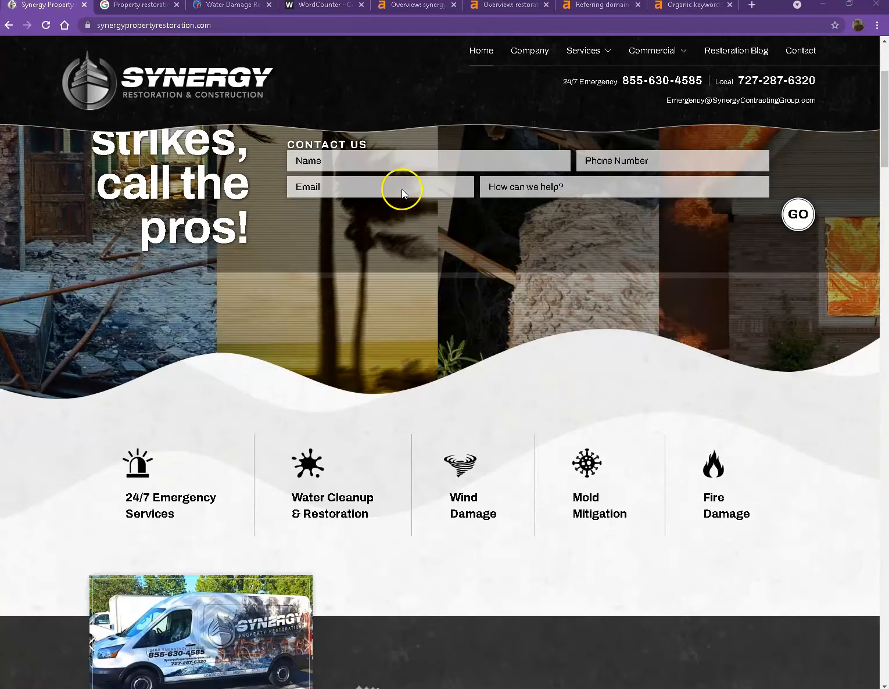
{"action": "scroll", "scroll_direction": "down", "scroll_amount": 3}
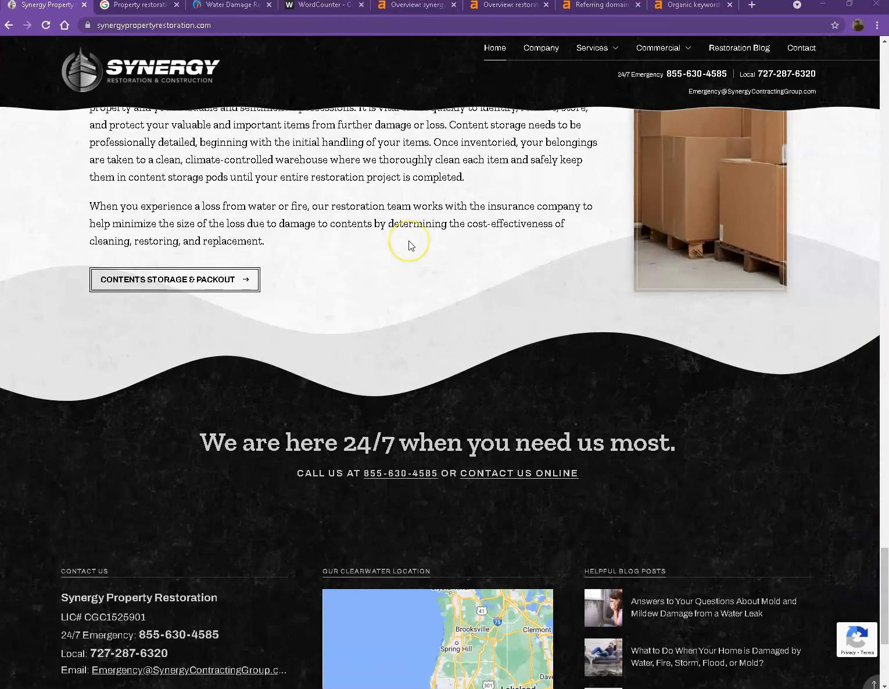
{"action": "scroll", "scroll_direction": "down", "scroll_amount": 3}
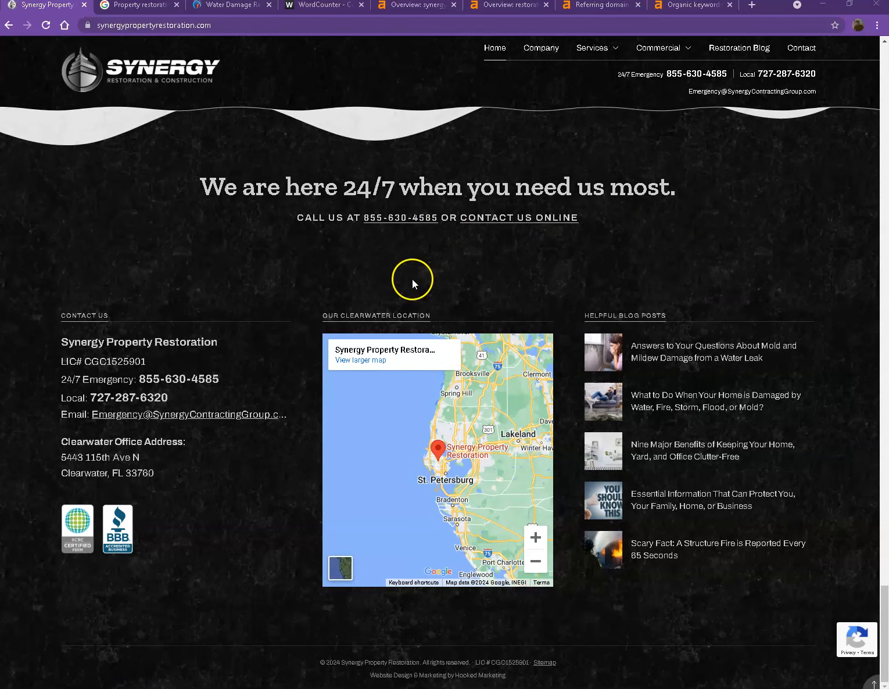
{"action": "mouse_move", "coordinate": [237, 319]}
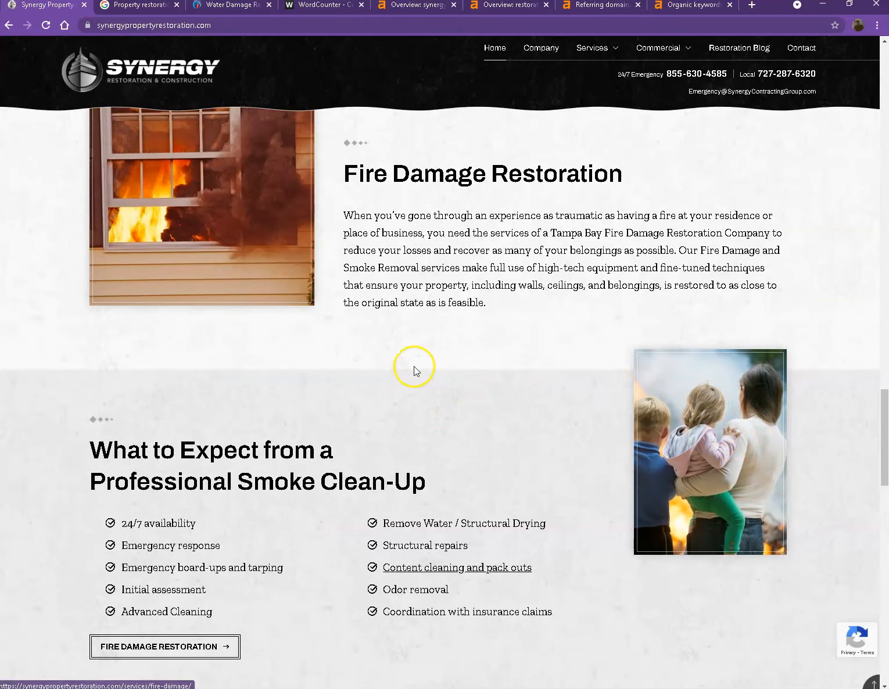
{"action": "scroll", "scroll_direction": "down", "scroll_amount": 3}
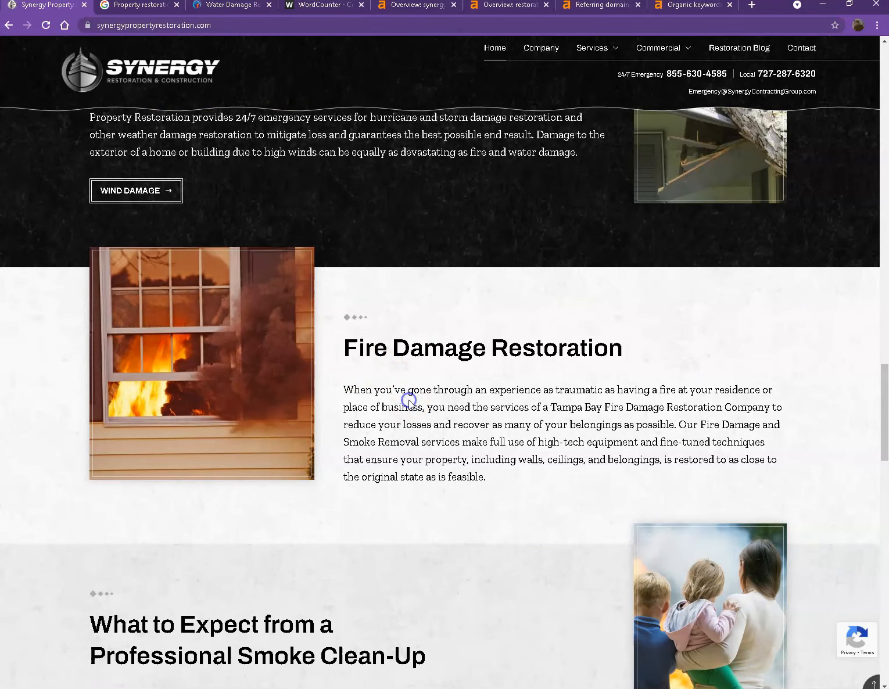
{"action": "key", "text": "ctrl+a"}
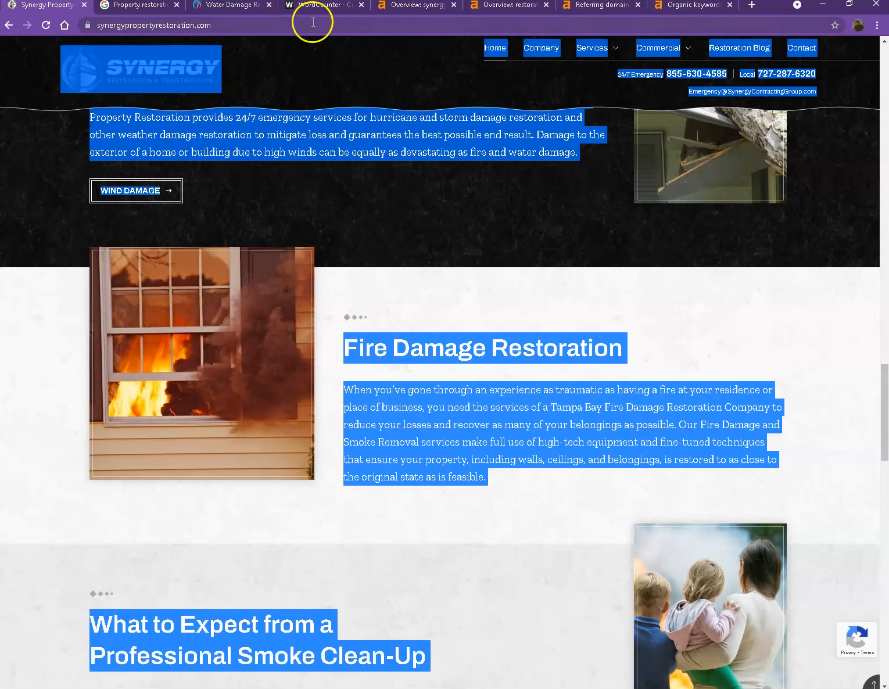
{"action": "left_click", "coordinate": [323, 5]}
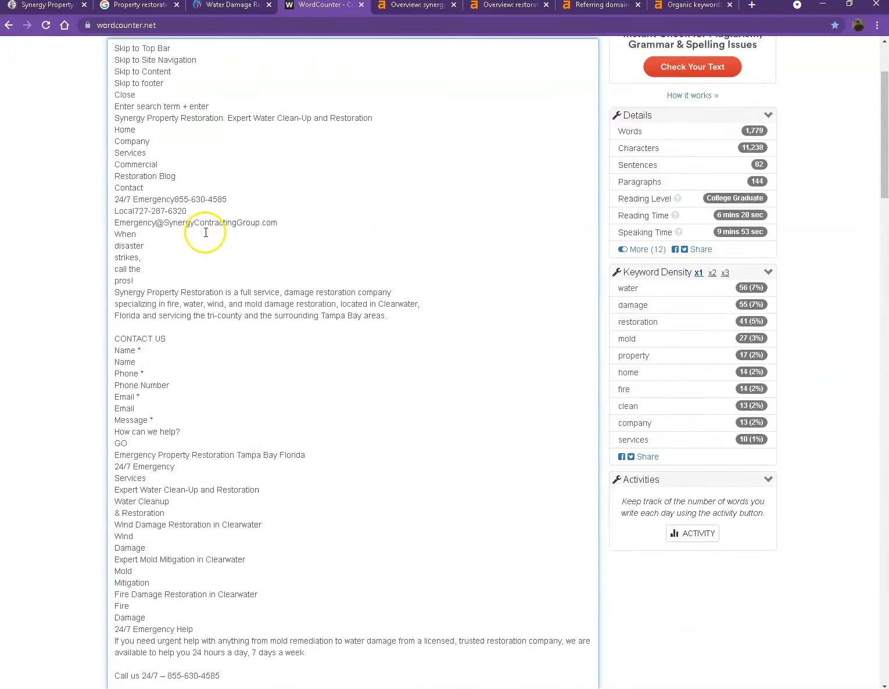
{"action": "scroll", "scroll_direction": "up", "scroll_amount": 3}
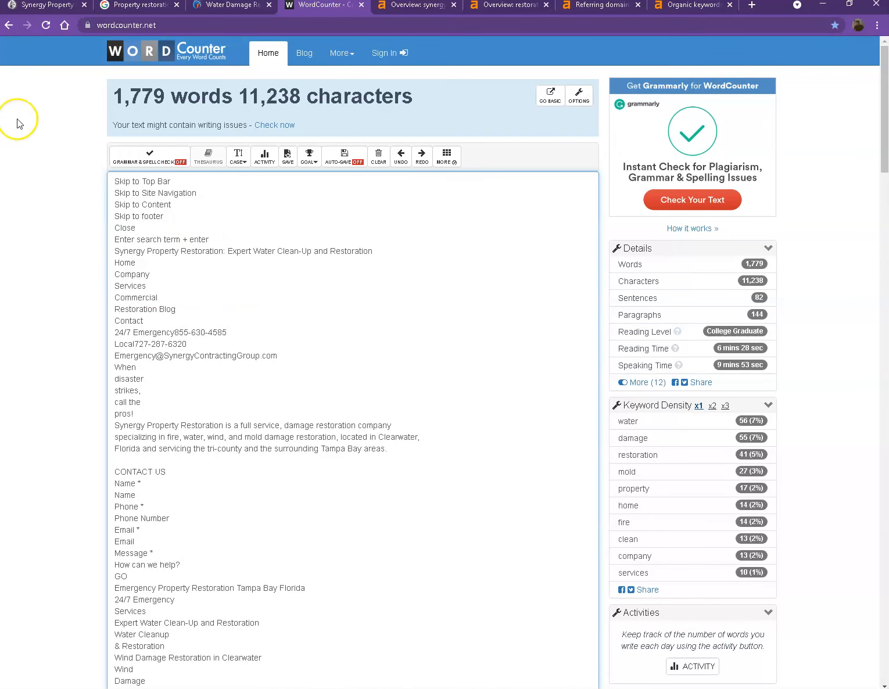
{"action": "mouse_move", "coordinate": [18, 122]}
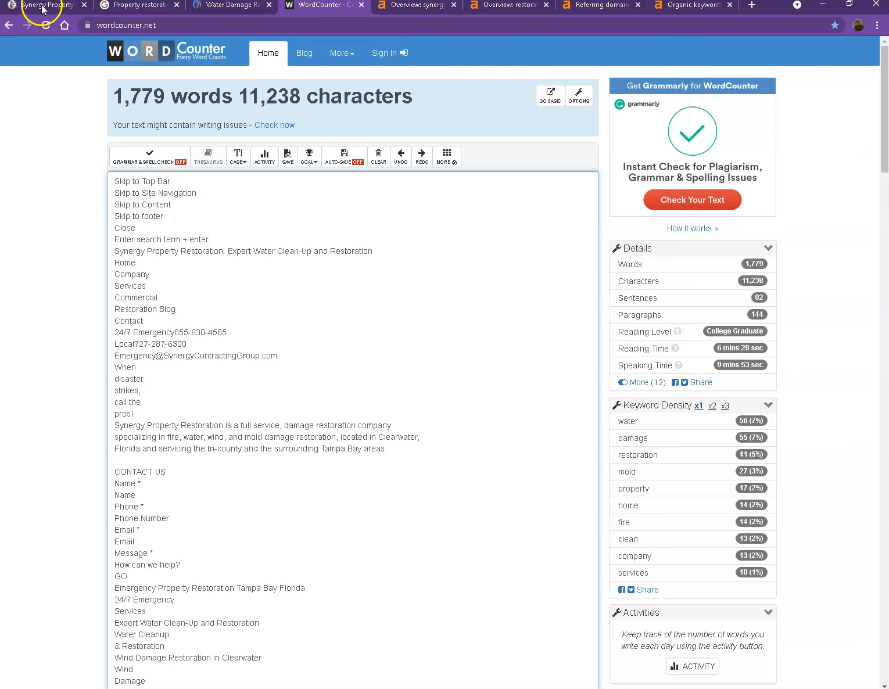
Return to the Synergy homepage at the Wind Storm or Hurricane Damage section.
{"action": "left_click", "coordinate": [44, 5]}
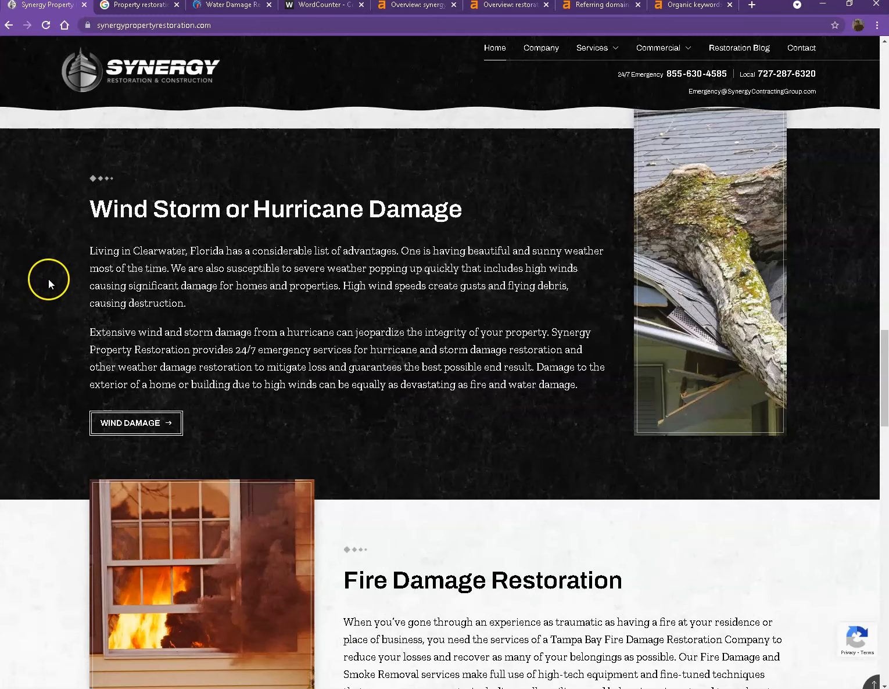
{"action": "mouse_move", "coordinate": [52, 286]}
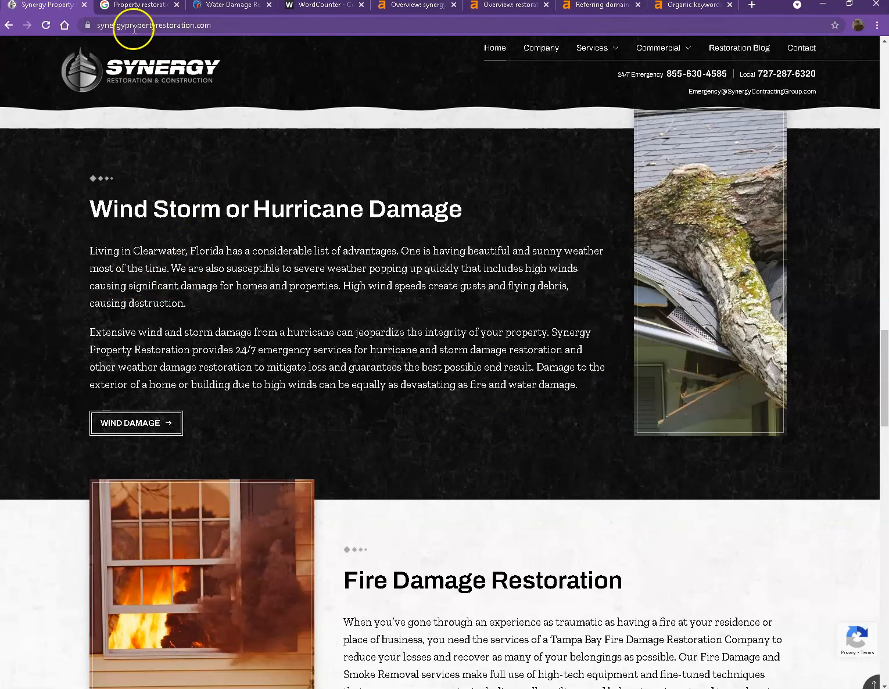
Review the Google results for 'Property restoration in Clearwater FL' down to the ads and local businesses map.
{"action": "left_click", "coordinate": [138, 5]}
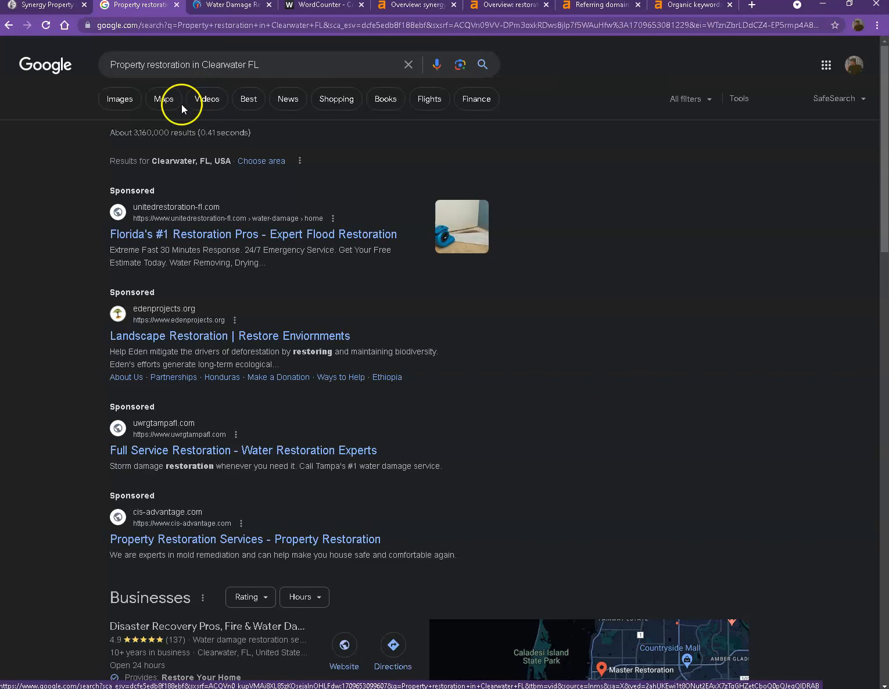
{"action": "mouse_move", "coordinate": [574, 310]}
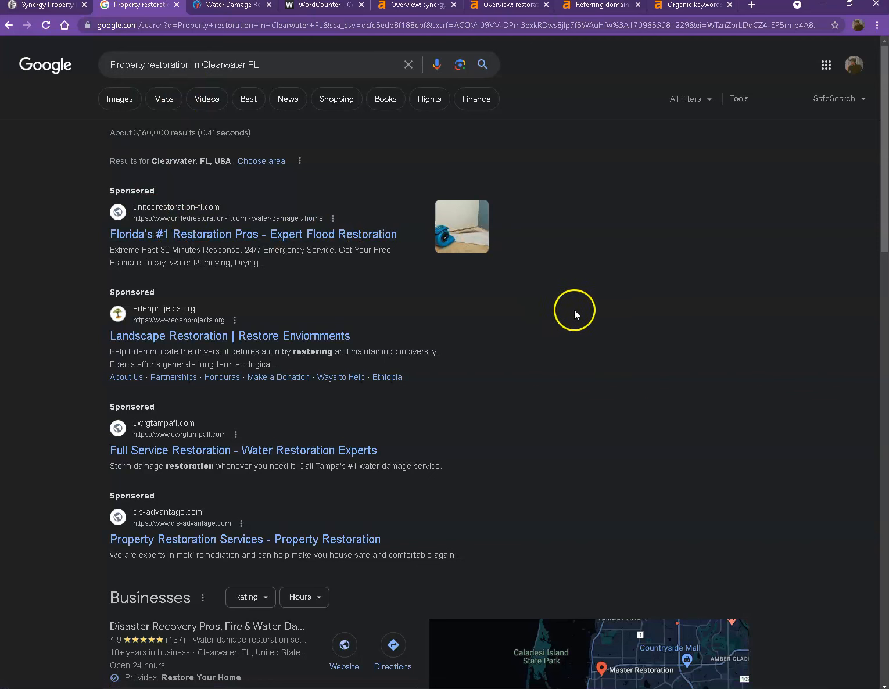
{"action": "mouse_move", "coordinate": [637, 341]}
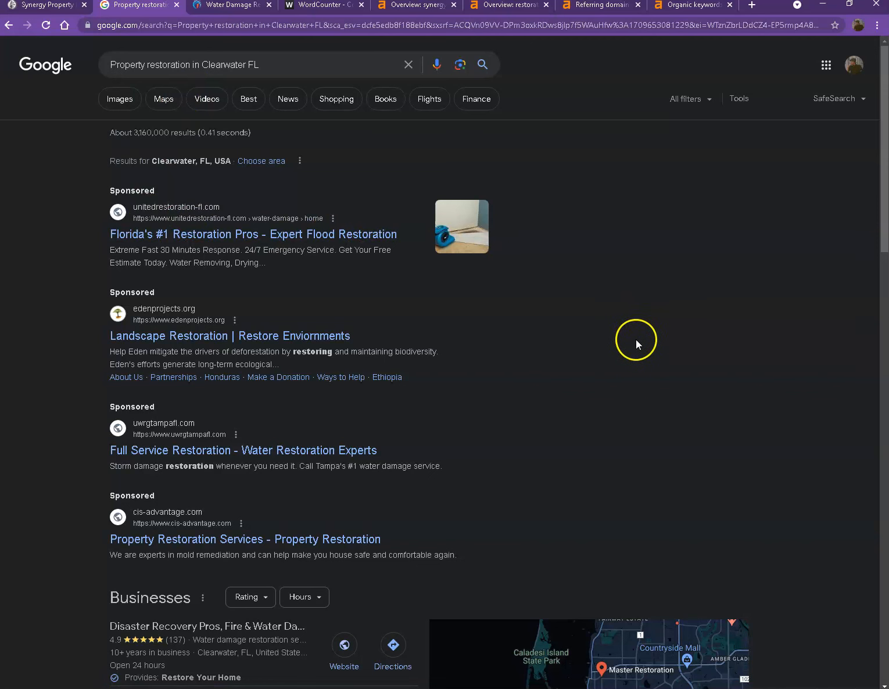
{"action": "mouse_move", "coordinate": [567, 429]}
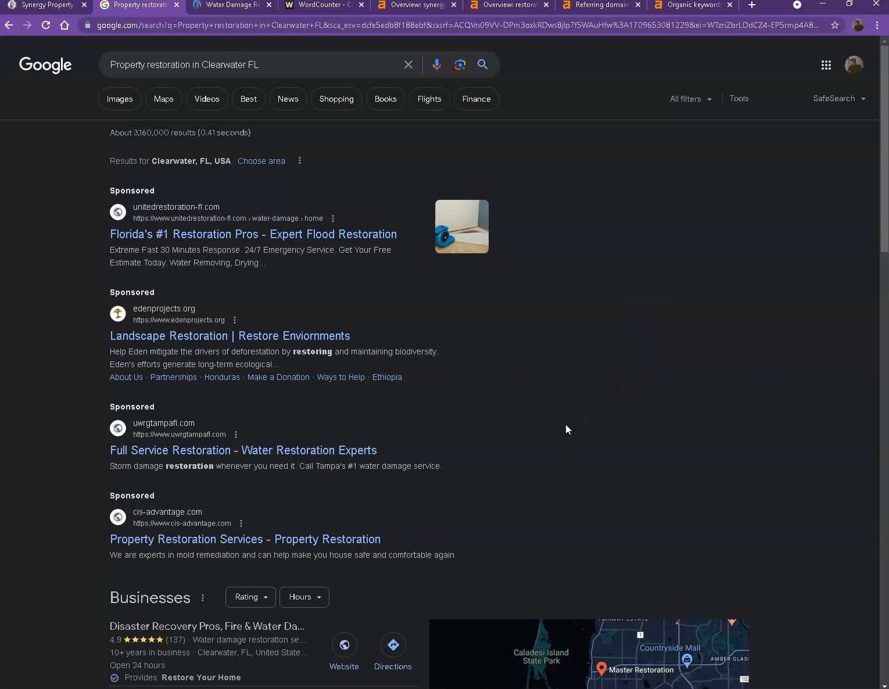
{"action": "scroll", "scroll_direction": "down", "scroll_amount": 3}
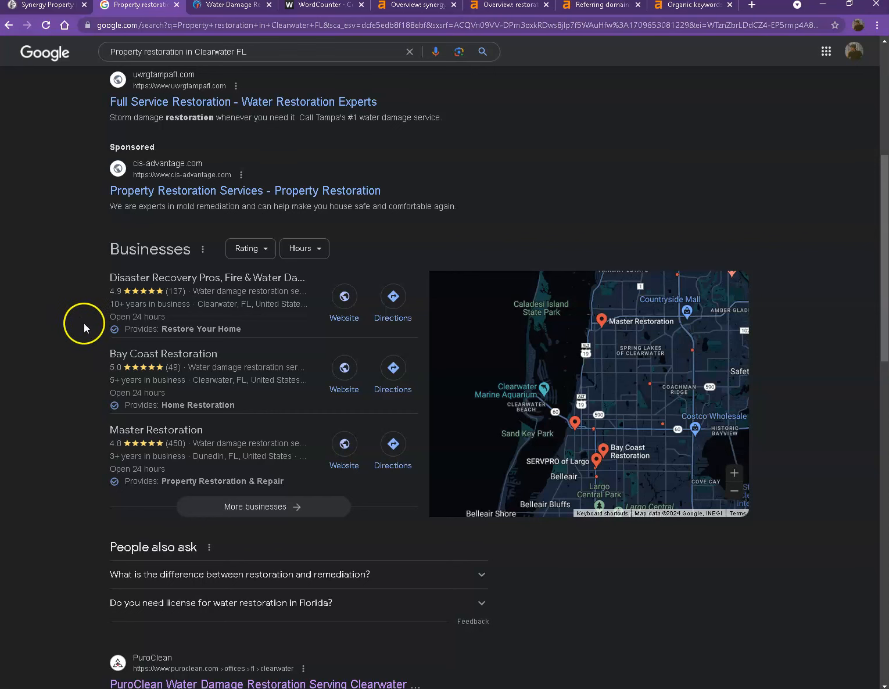
{"action": "mouse_move", "coordinate": [98, 290]}
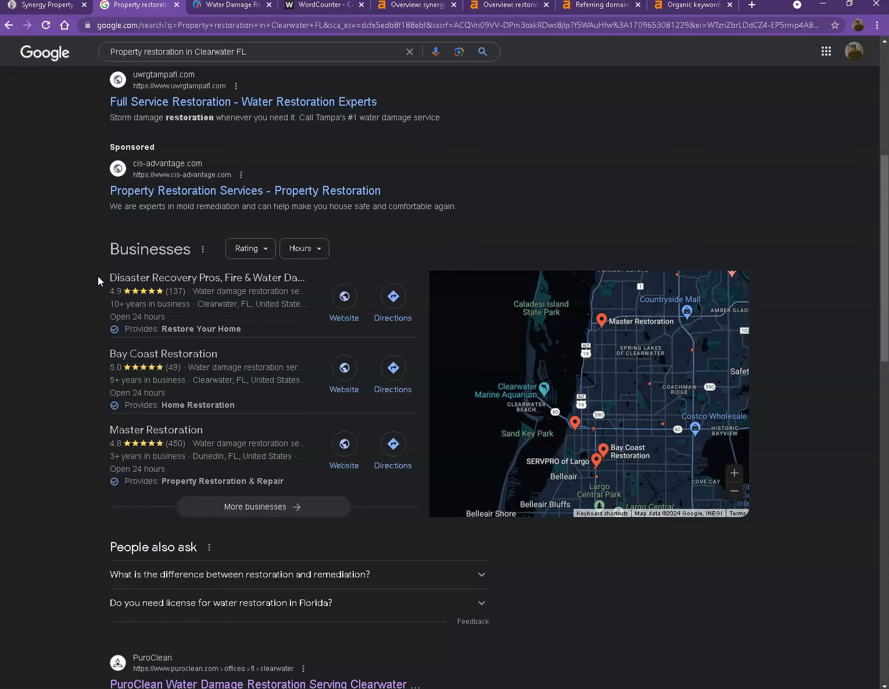
{"action": "scroll", "scroll_direction": "down", "scroll_amount": 3}
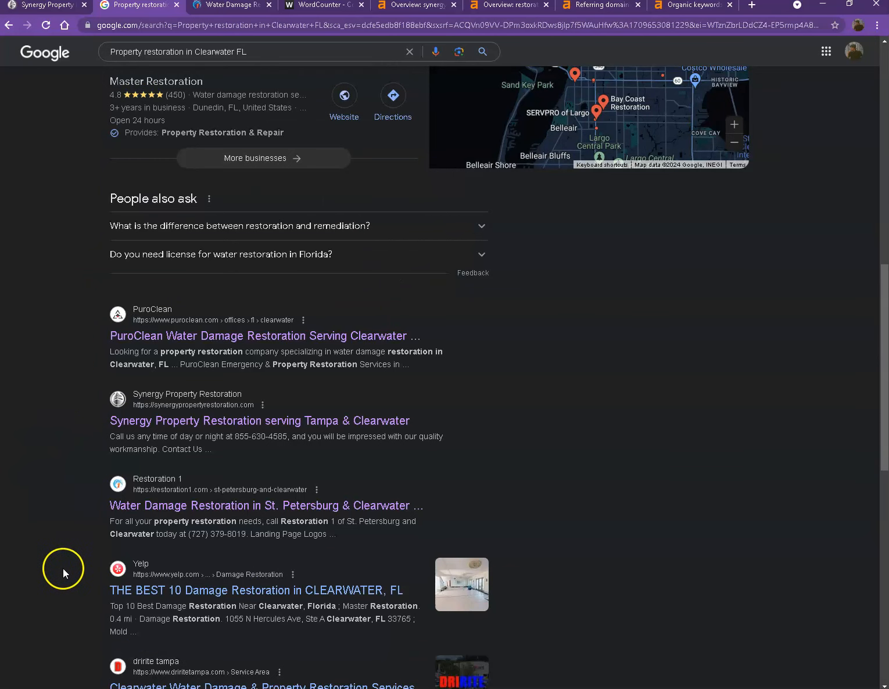
{"action": "scroll", "scroll_direction": "down", "scroll_amount": 3}
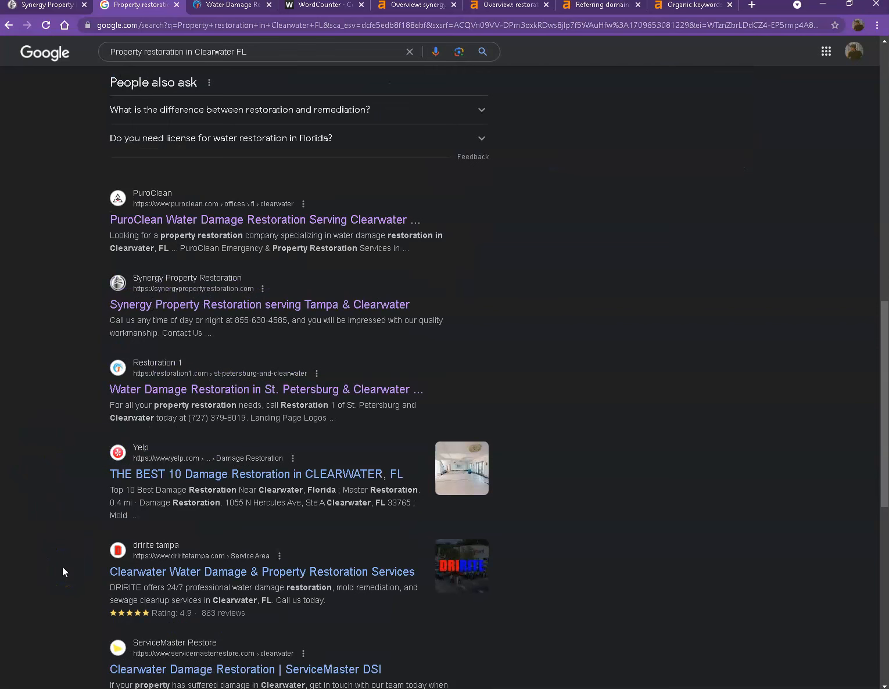
{"action": "mouse_move", "coordinate": [58, 569]}
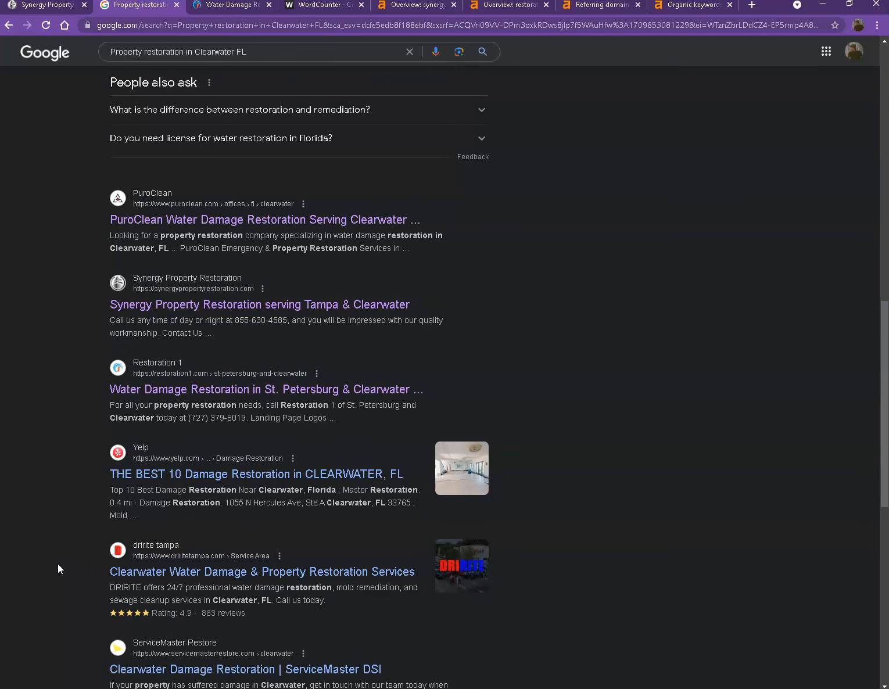
{"action": "scroll", "scroll_direction": "down", "scroll_amount": 3}
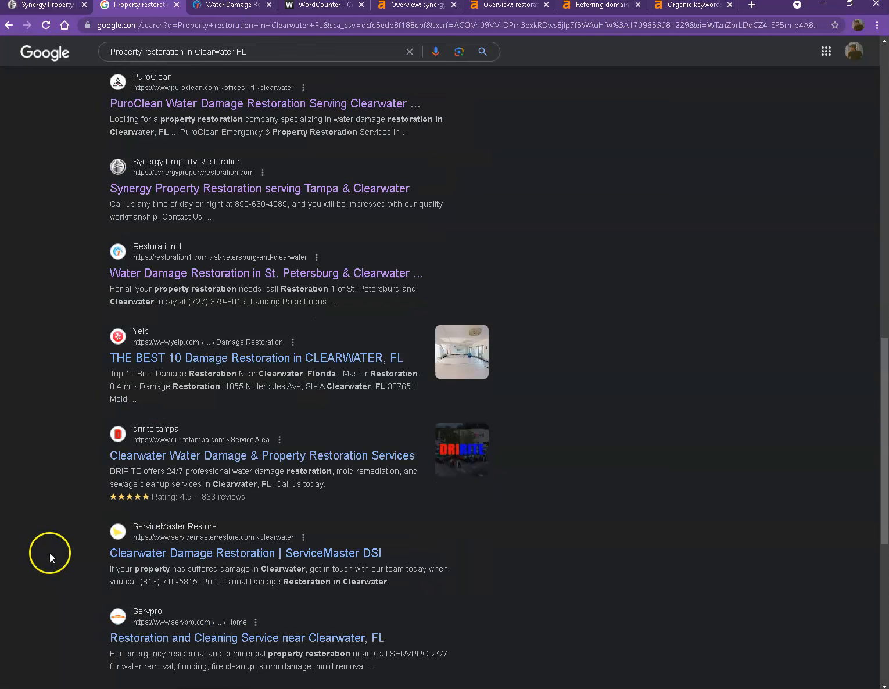
{"action": "mouse_move", "coordinate": [42, 490]}
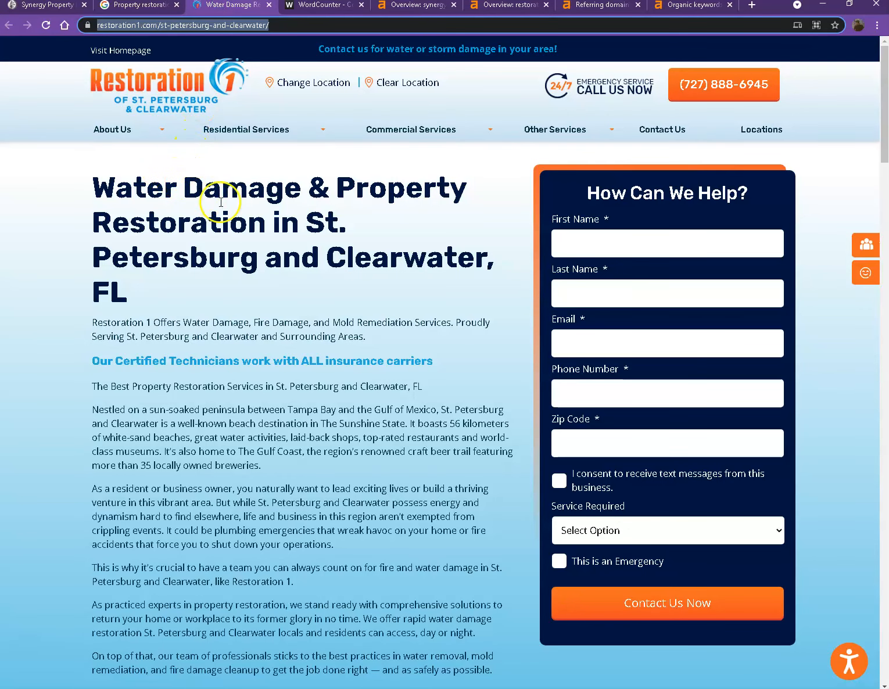
{"action": "mouse_move", "coordinate": [238, 241]}
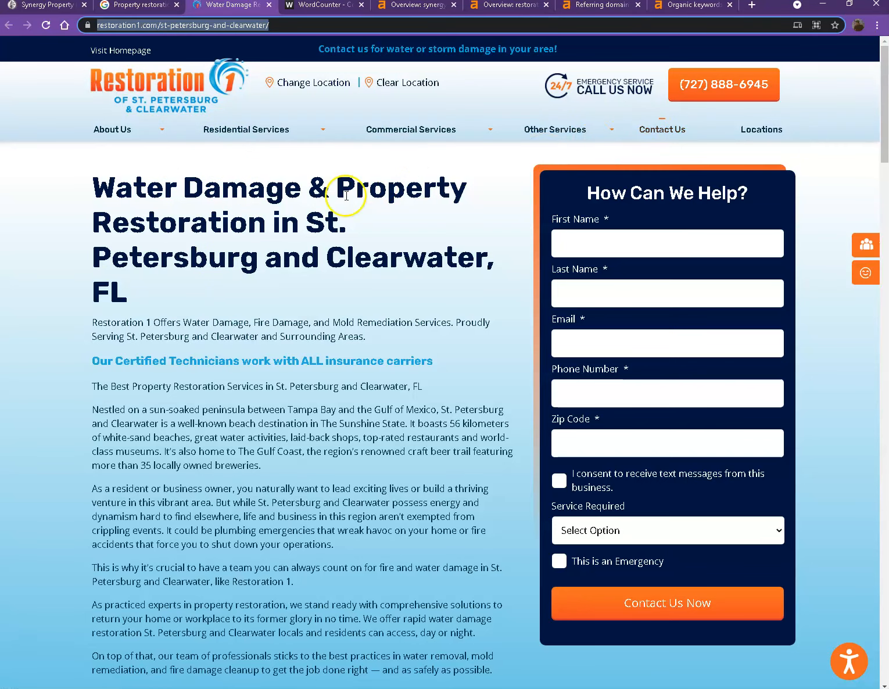
Finish reviewing Restoration 1's St. Petersburg & Clearwater page and move to Synergy's Ahrefs overview.
{"action": "scroll", "scroll_direction": "down", "scroll_amount": 3}
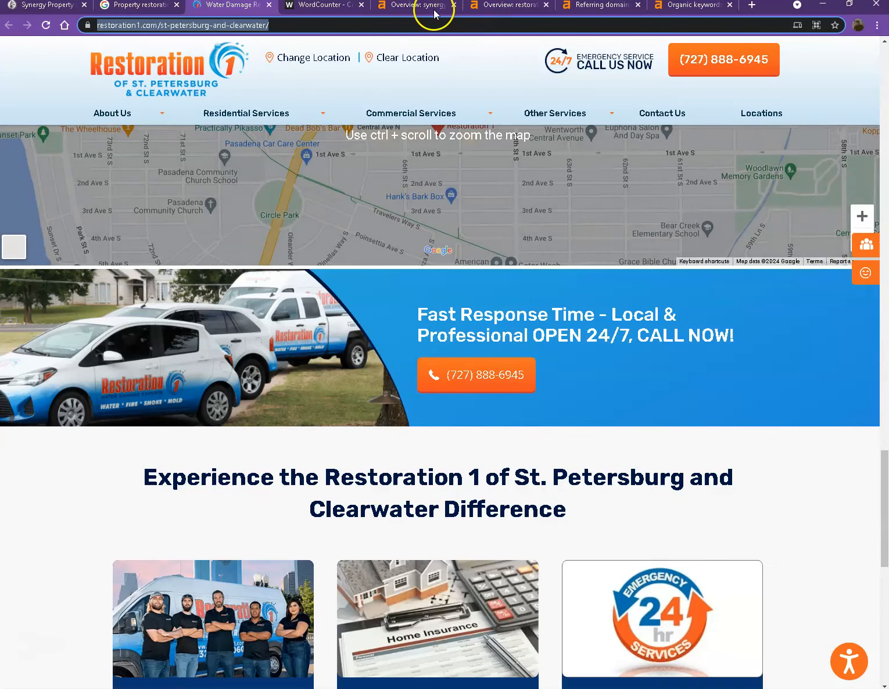
{"action": "left_click", "coordinate": [413, 4]}
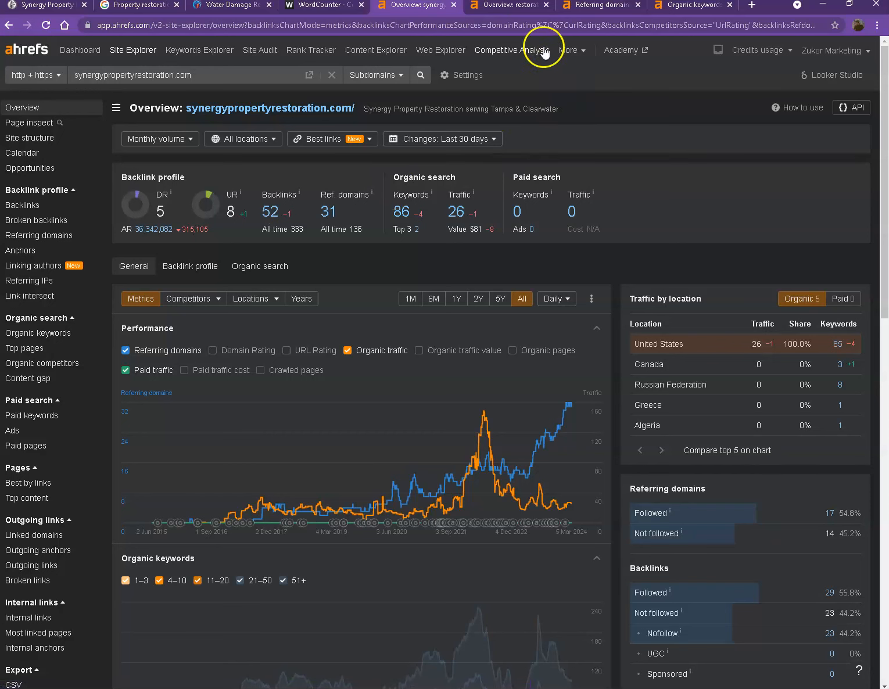
Compare with the restoration1.com Ahrefs overview: DR 72, 62.1K backlinks, 2.6K referring domains.
{"action": "left_click", "coordinate": [509, 4]}
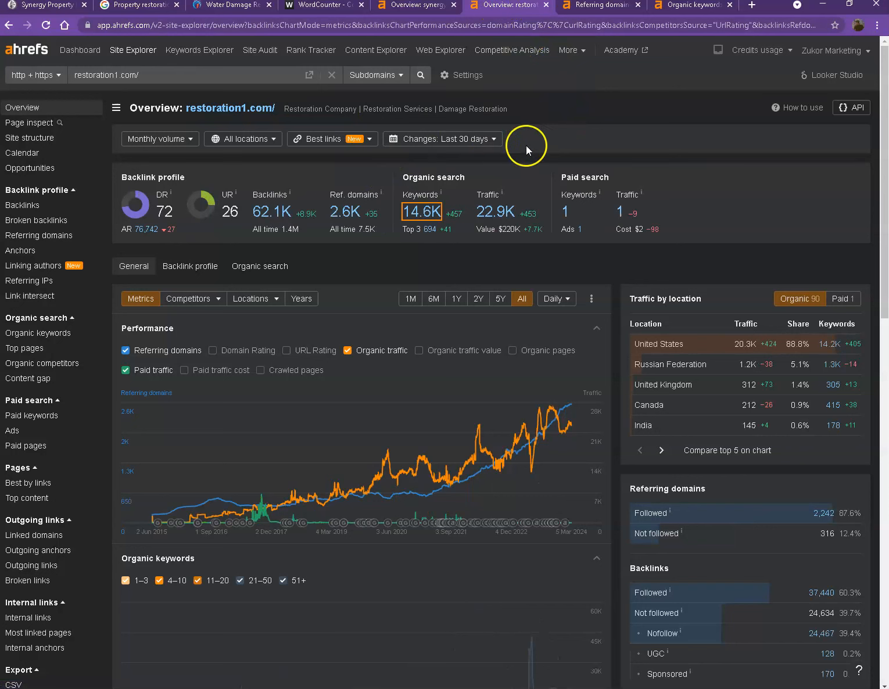
{"action": "mouse_move", "coordinate": [231, 179]}
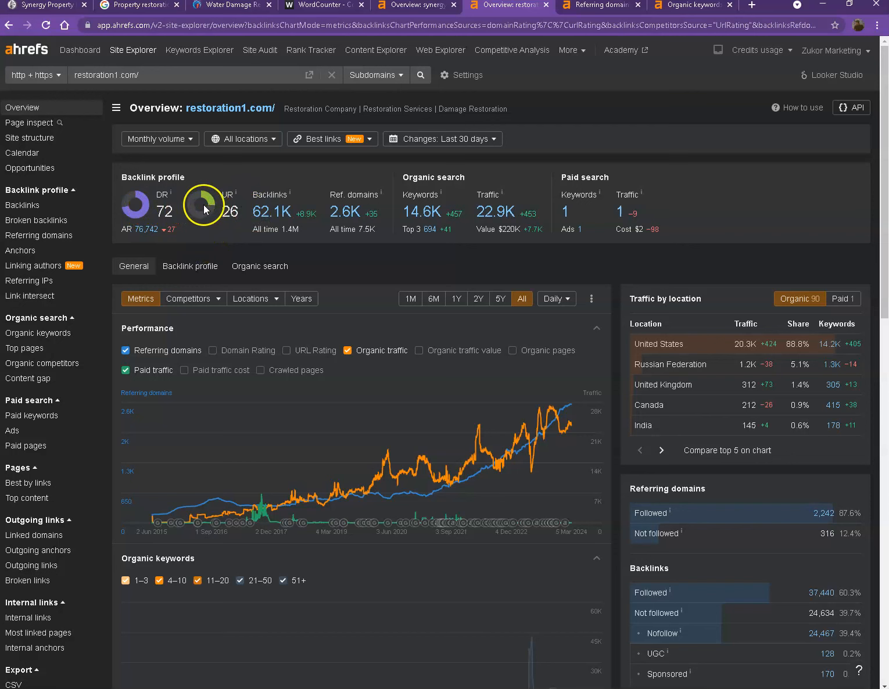
{"action": "mouse_move", "coordinate": [198, 222]}
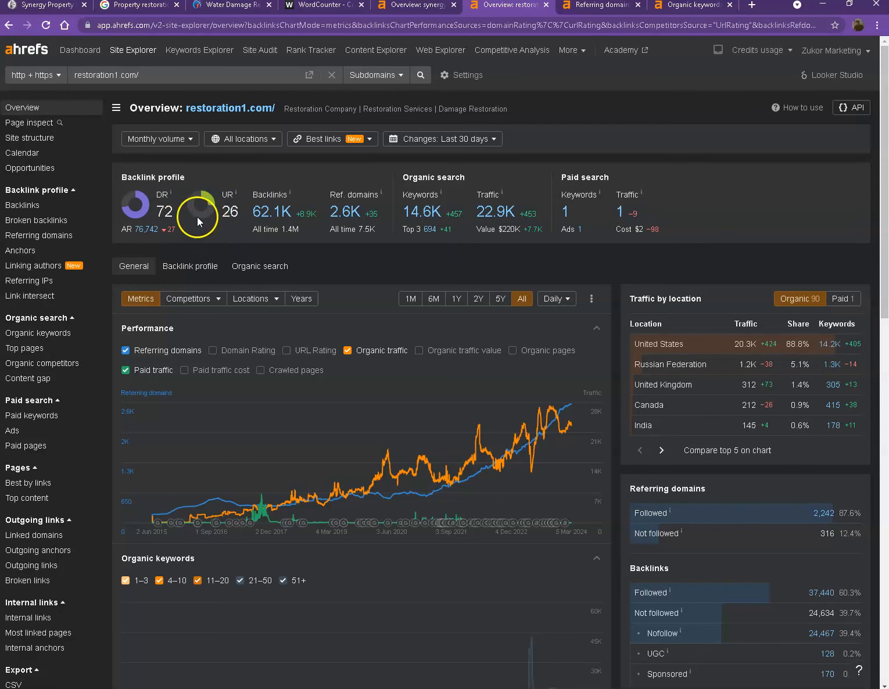
{"action": "mouse_move", "coordinate": [150, 214]}
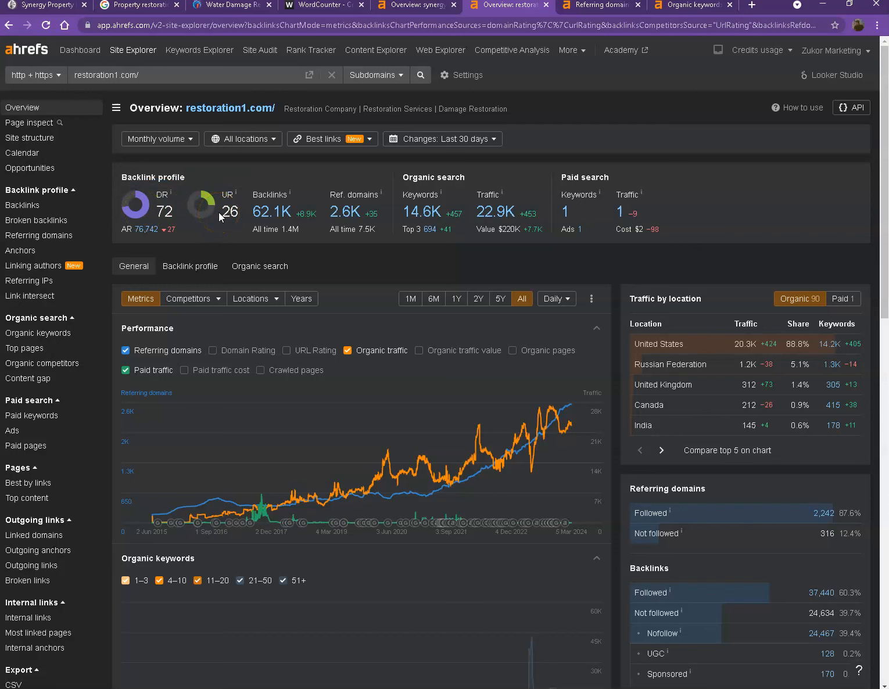
{"action": "mouse_move", "coordinate": [196, 218]}
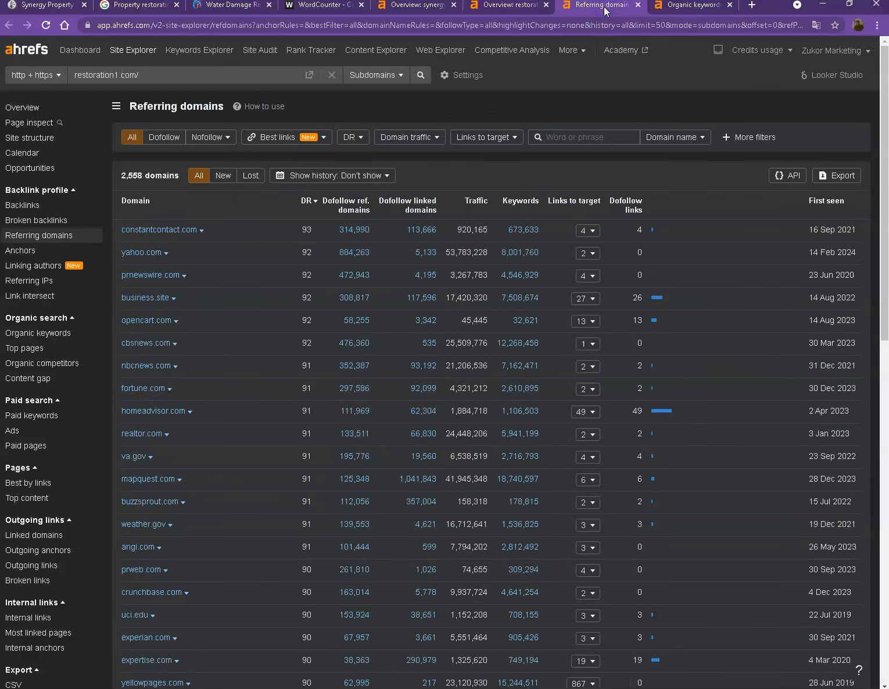
Review restoration1.com's 2,558 referring domains ranked by DR after a glance at organic keywords.
{"action": "left_click", "coordinate": [691, 5]}
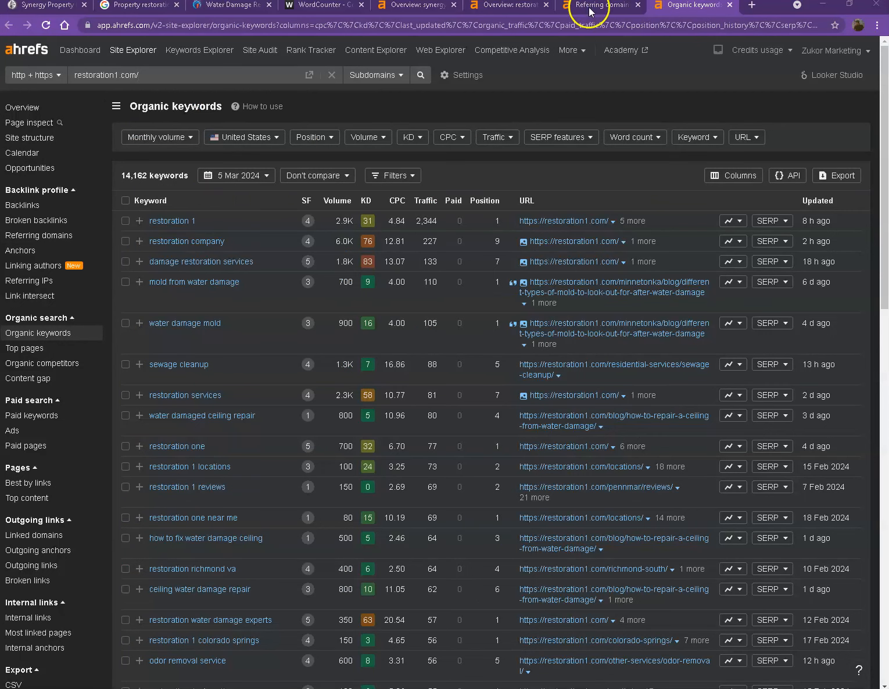
{"action": "left_click", "coordinate": [599, 4]}
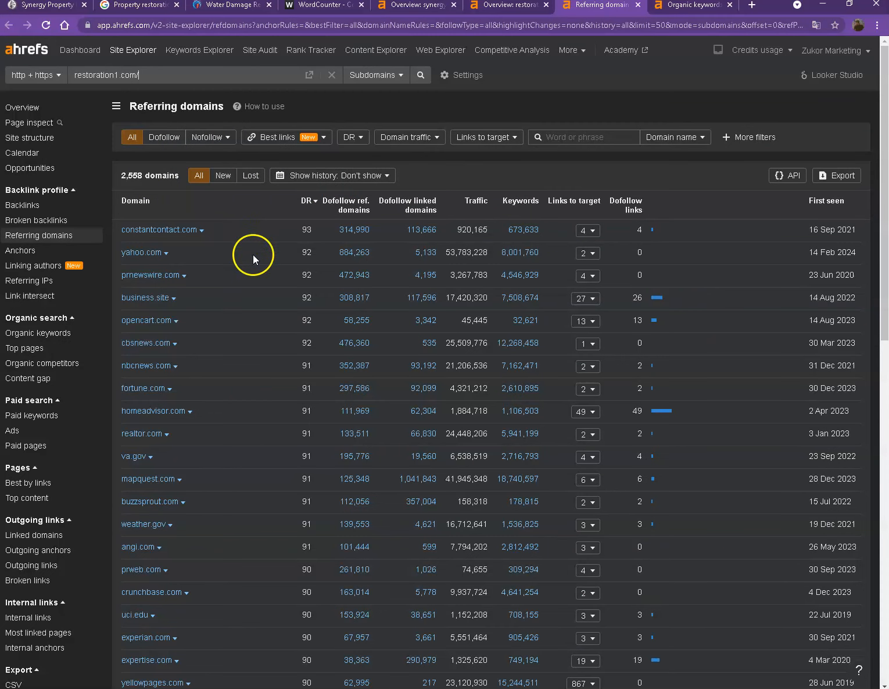
{"action": "scroll", "scroll_direction": "down", "scroll_amount": 3}
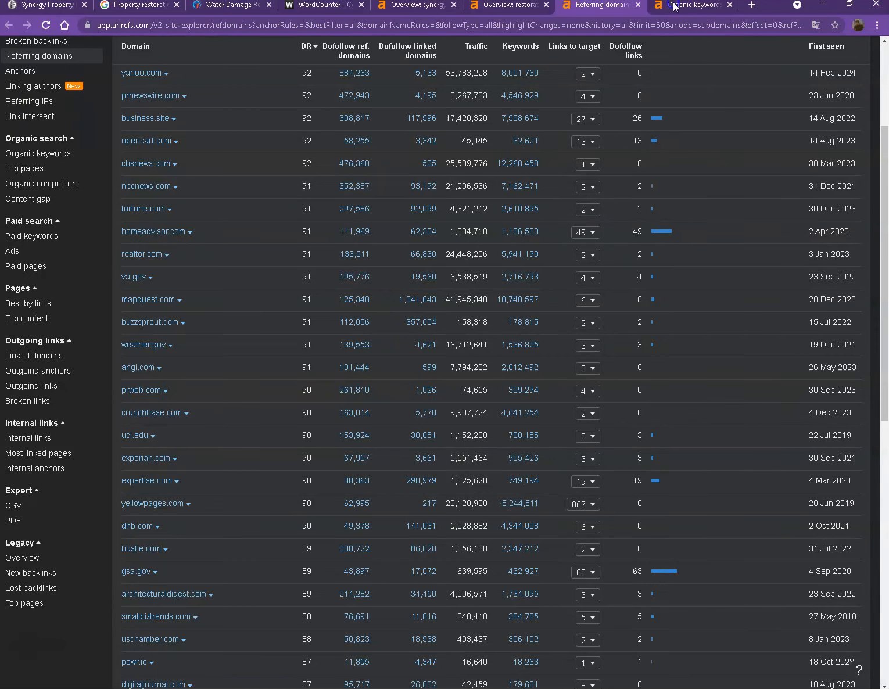
Browse restoration1.com's 14,162 organic keywords, led by 'restoration 1', down to the pagination.
{"action": "left_click", "coordinate": [692, 5]}
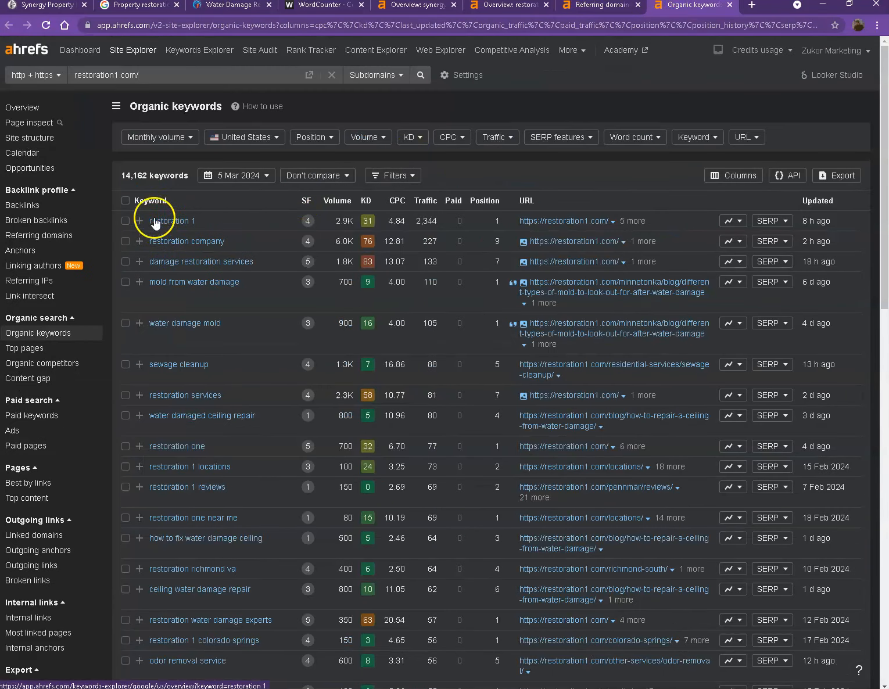
{"action": "scroll", "scroll_direction": "down", "scroll_amount": 3}
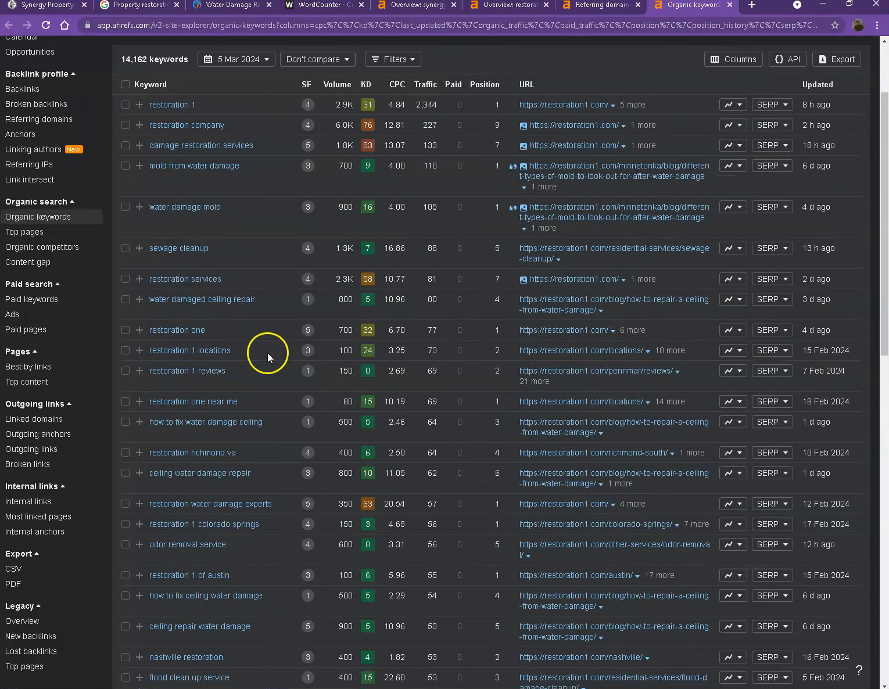
{"action": "scroll", "scroll_direction": "down", "scroll_amount": 3}
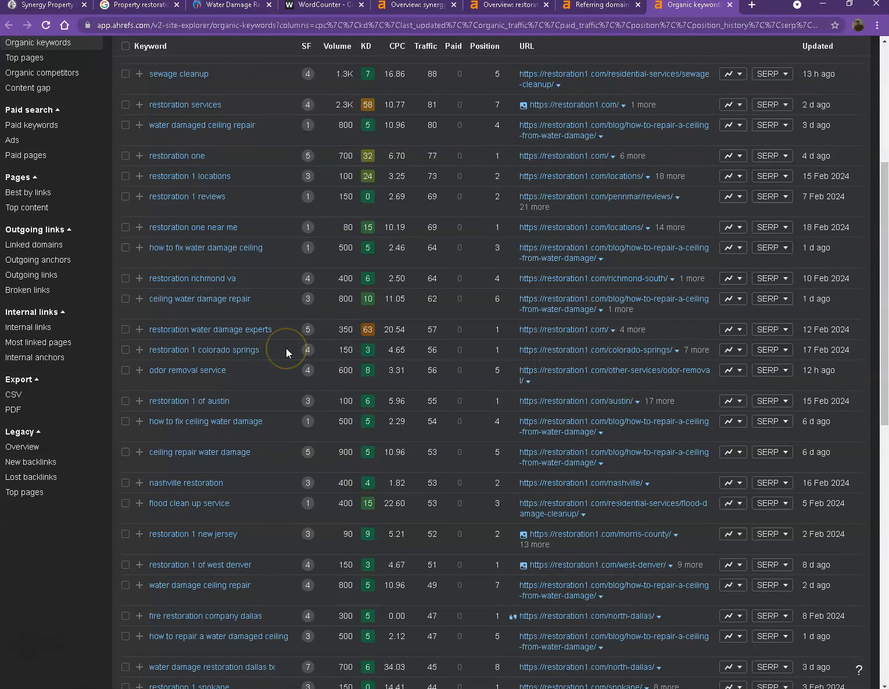
{"action": "scroll", "scroll_direction": "down", "scroll_amount": 3}
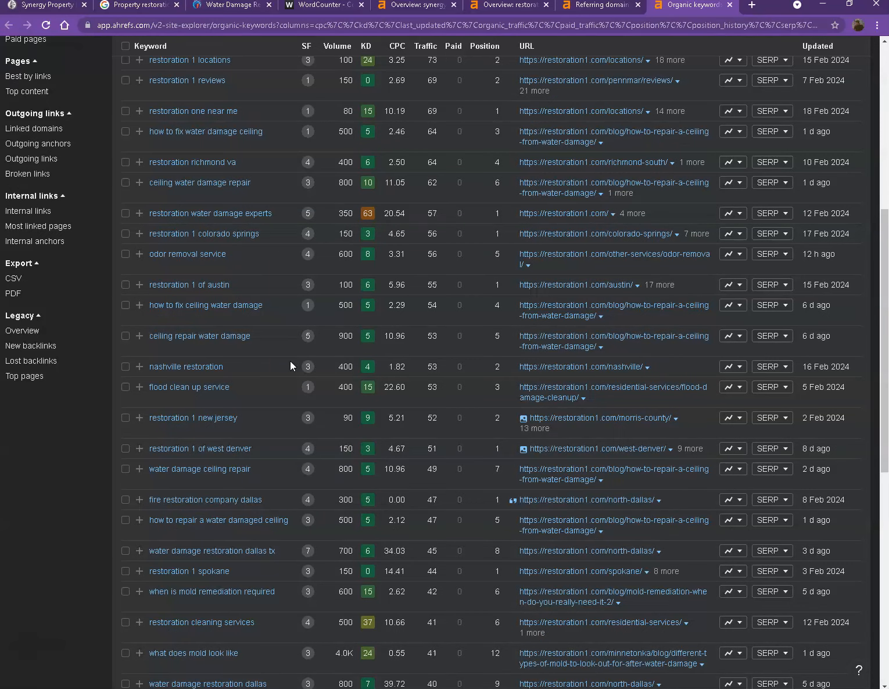
{"action": "scroll", "scroll_direction": "down", "scroll_amount": 3}
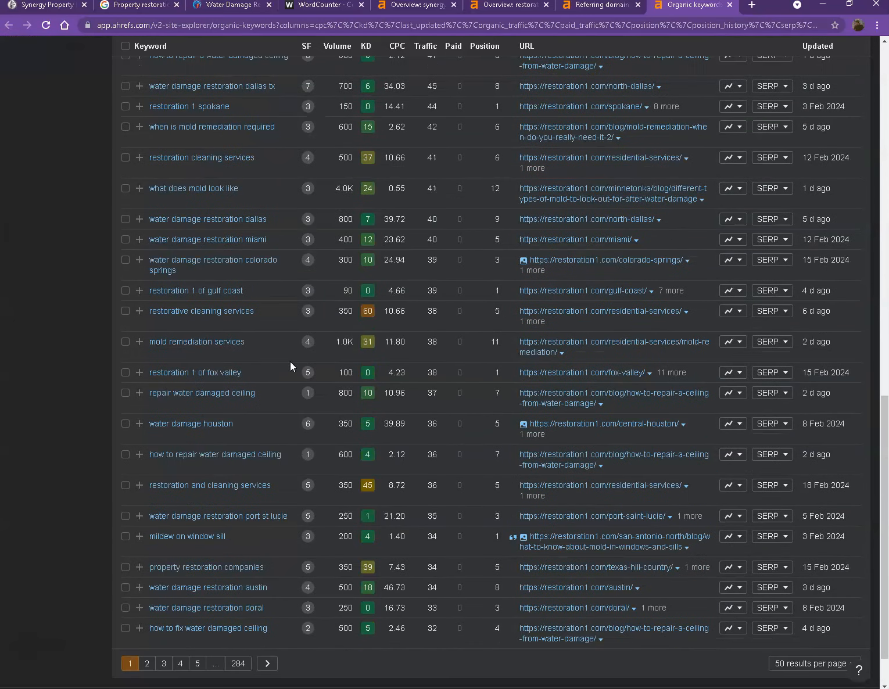
{"action": "scroll", "scroll_direction": "down", "scroll_amount": 3}
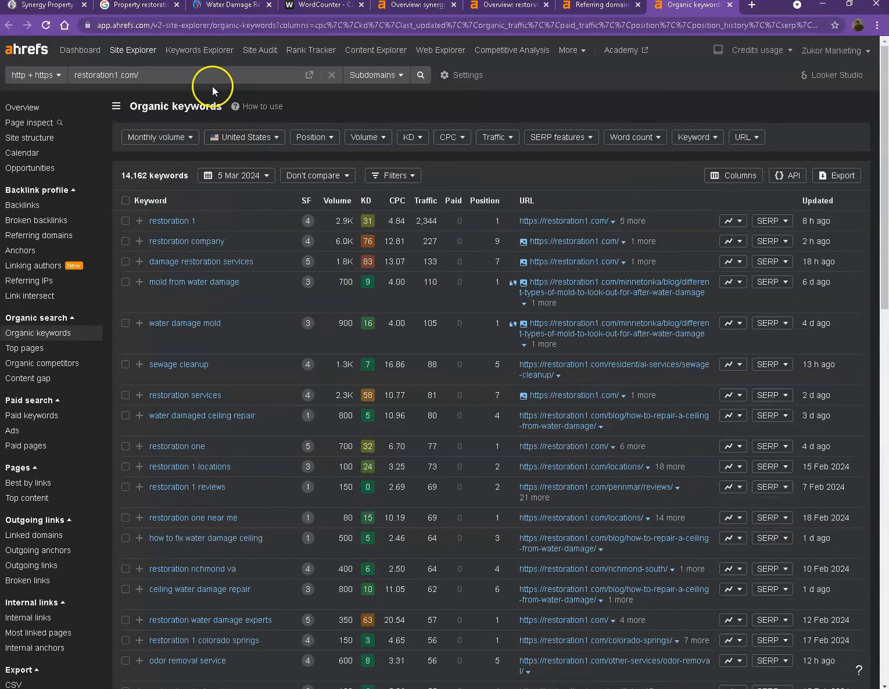
{"action": "mouse_move", "coordinate": [199, 16]}
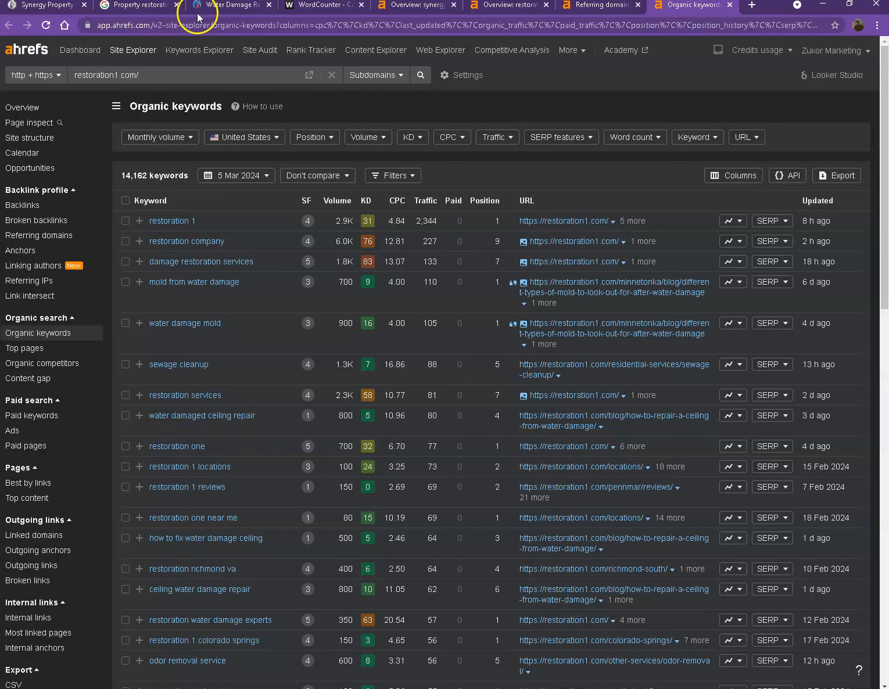
{"action": "mouse_move", "coordinate": [233, 5]}
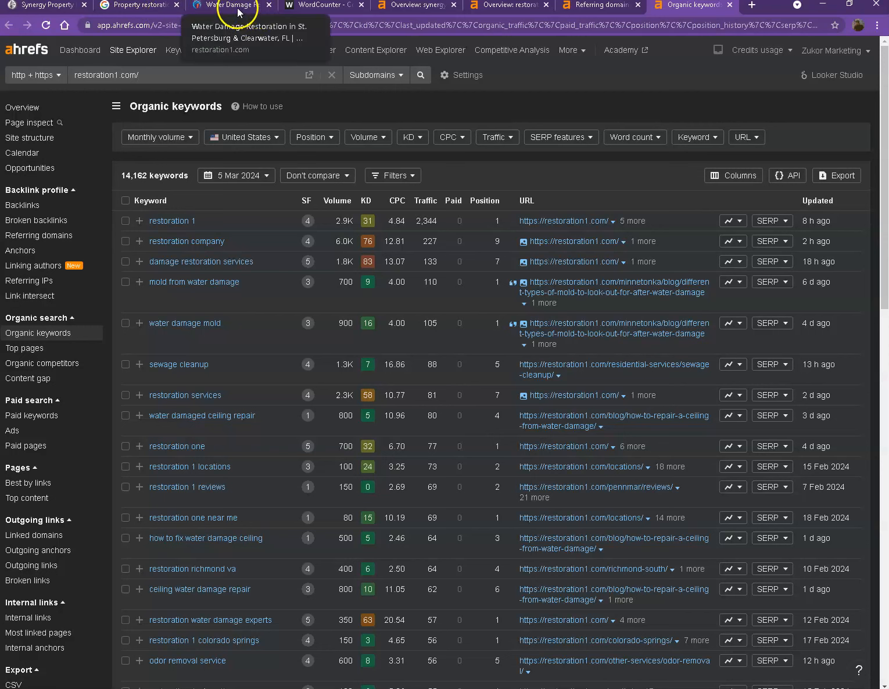
Scroll the Synergy homepage down to its footer with contact details, blog posts and the Clearwater map.
{"action": "left_click", "coordinate": [46, 4]}
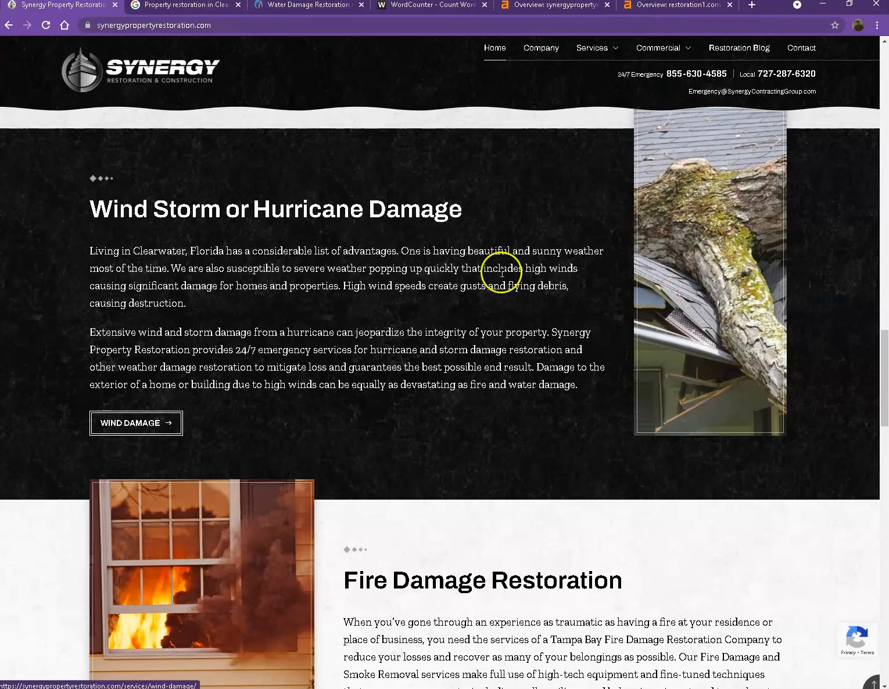
{"action": "scroll", "scroll_direction": "down", "scroll_amount": 3}
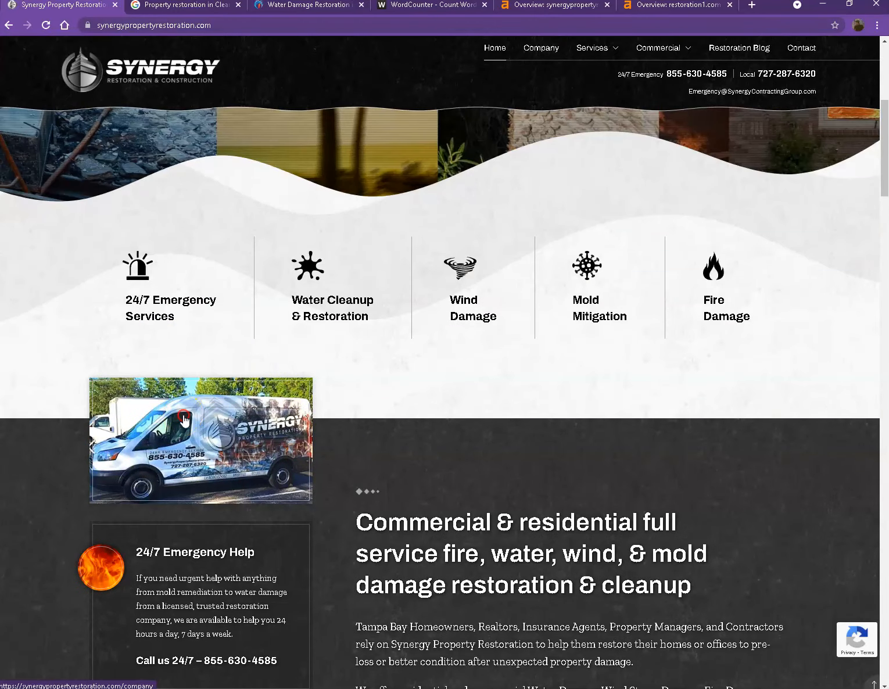
{"action": "right_click", "coordinate": [186, 419]}
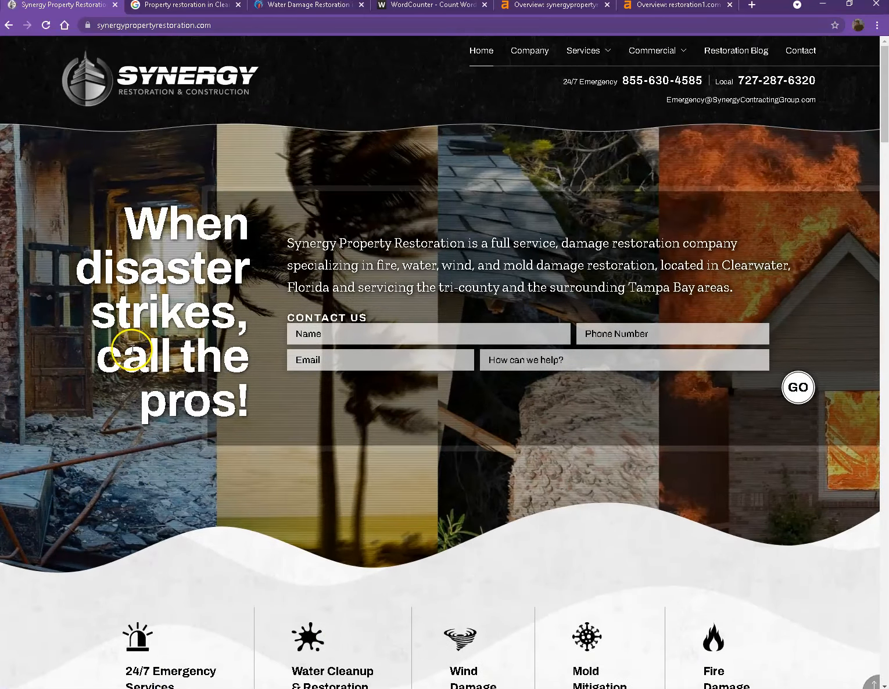
{"action": "scroll", "scroll_direction": "down", "scroll_amount": 3}
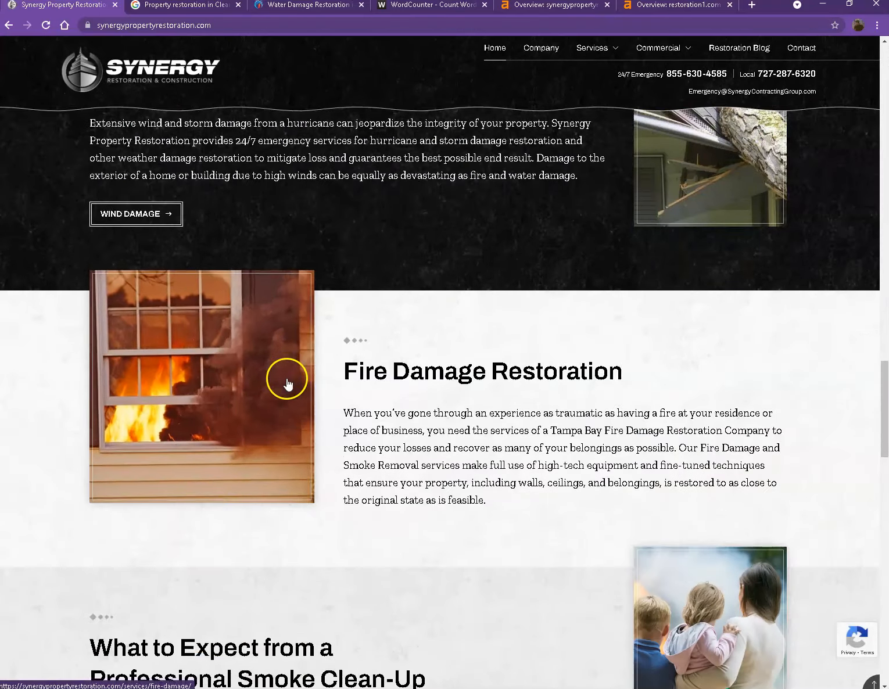
{"action": "scroll", "scroll_direction": "down", "scroll_amount": 3}
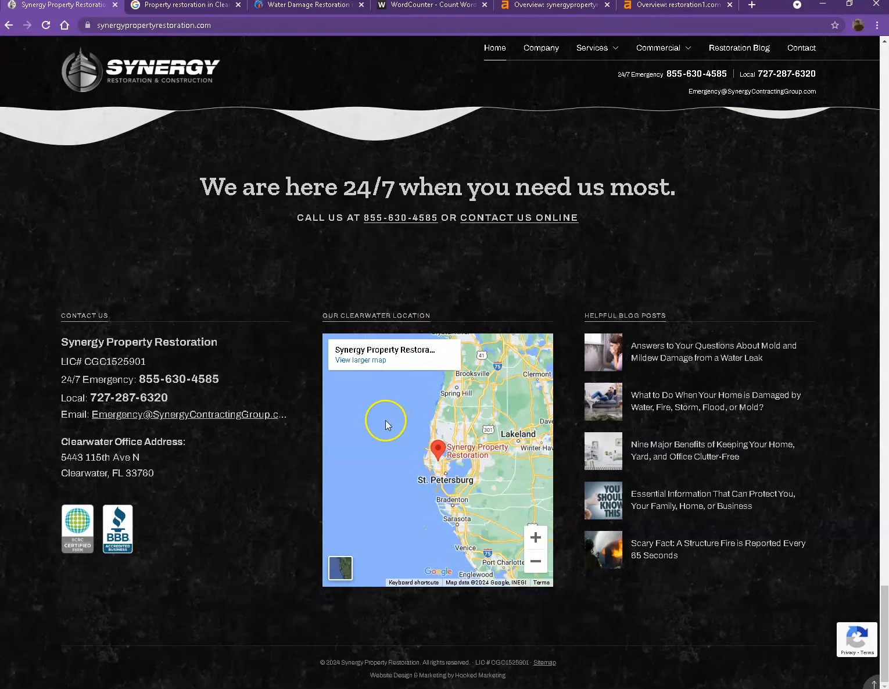
{"action": "mouse_move", "coordinate": [602, 353]}
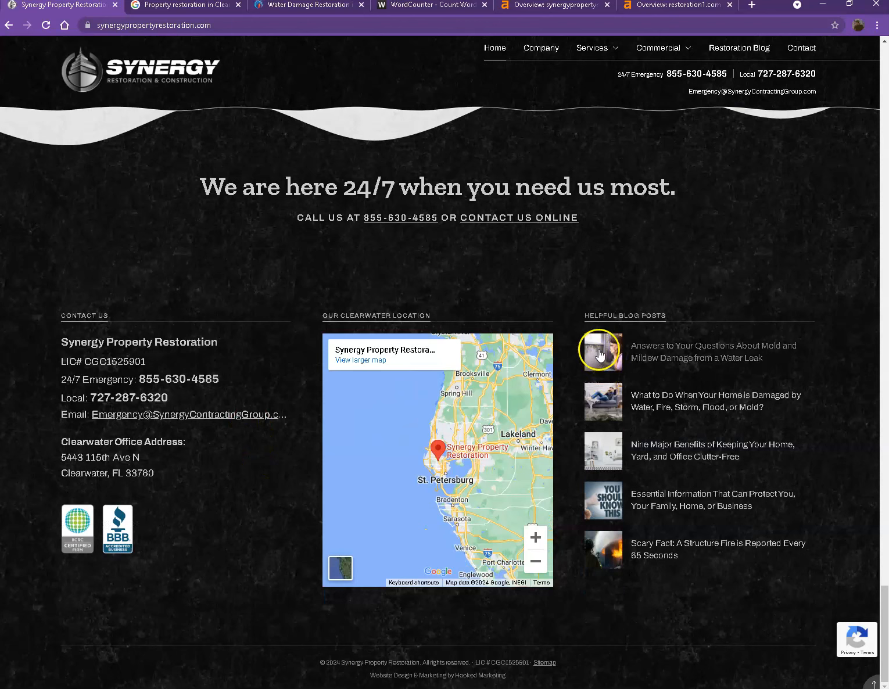
{"action": "right_click", "coordinate": [602, 351]}
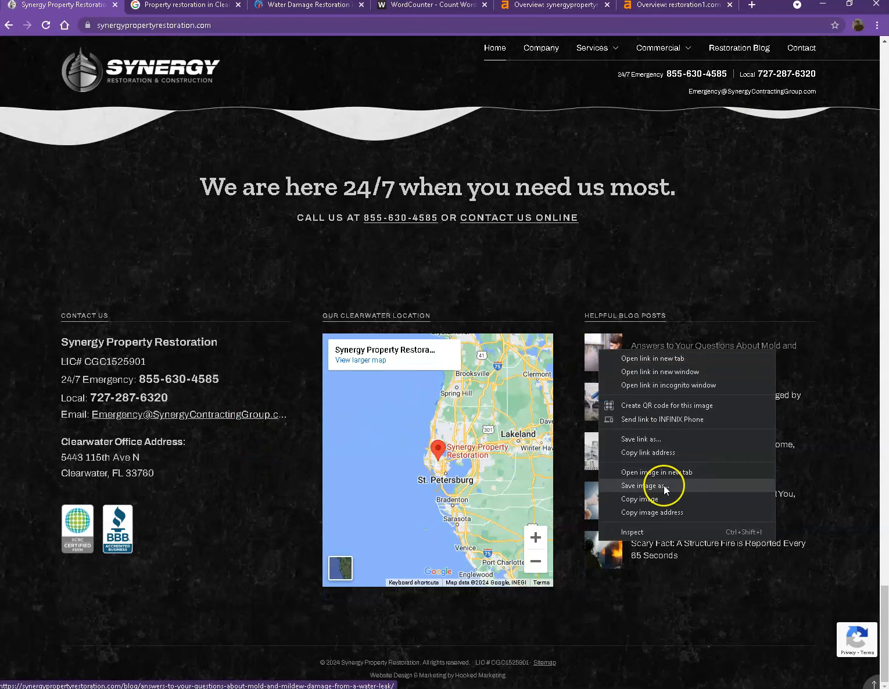
{"action": "left_click", "coordinate": [692, 500]}
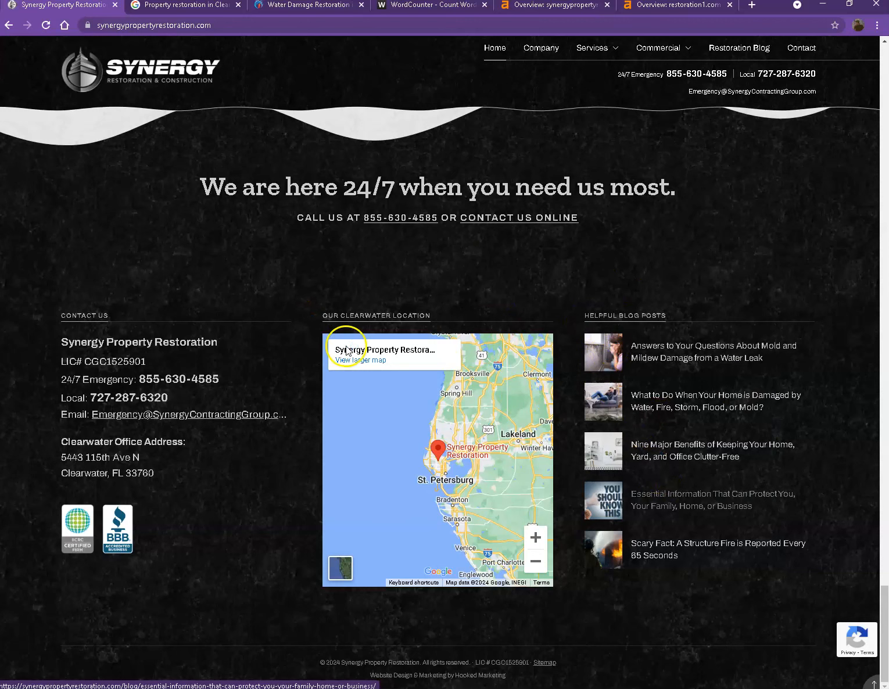
{"action": "key", "text": "ctrl+s"}
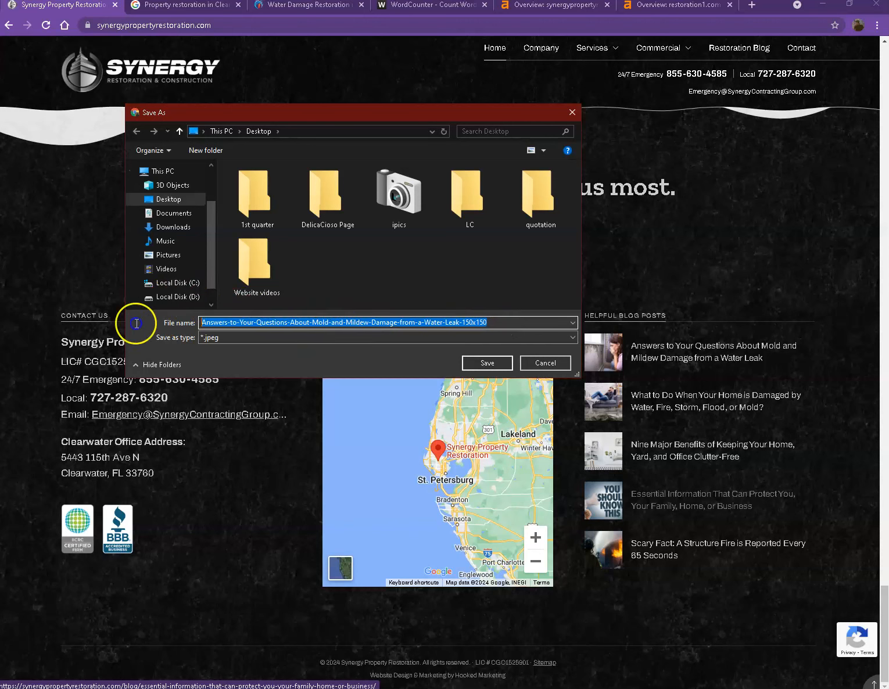
{"action": "left_click", "coordinate": [545, 363]}
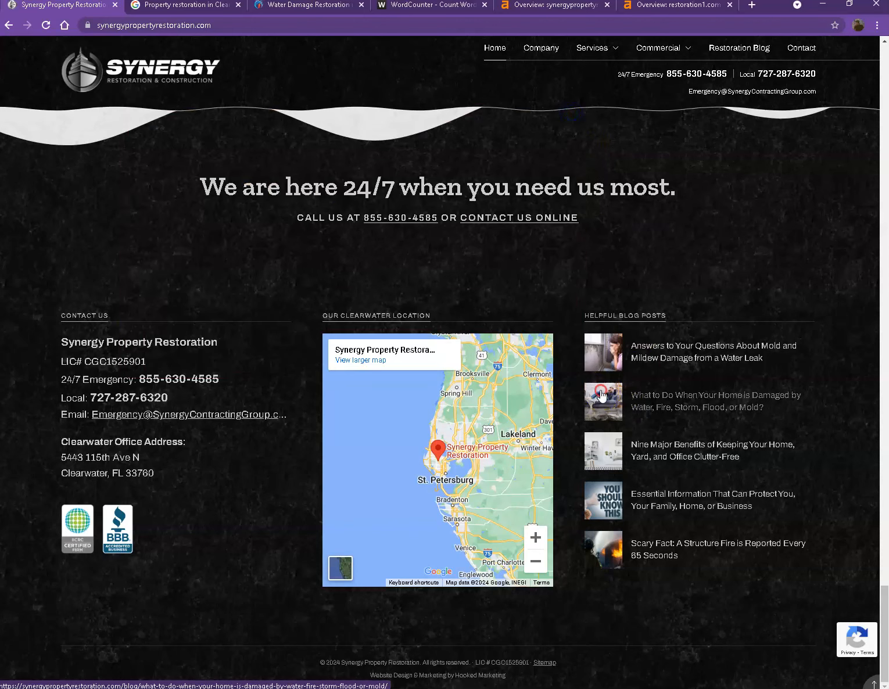
{"action": "right_click", "coordinate": [602, 401]}
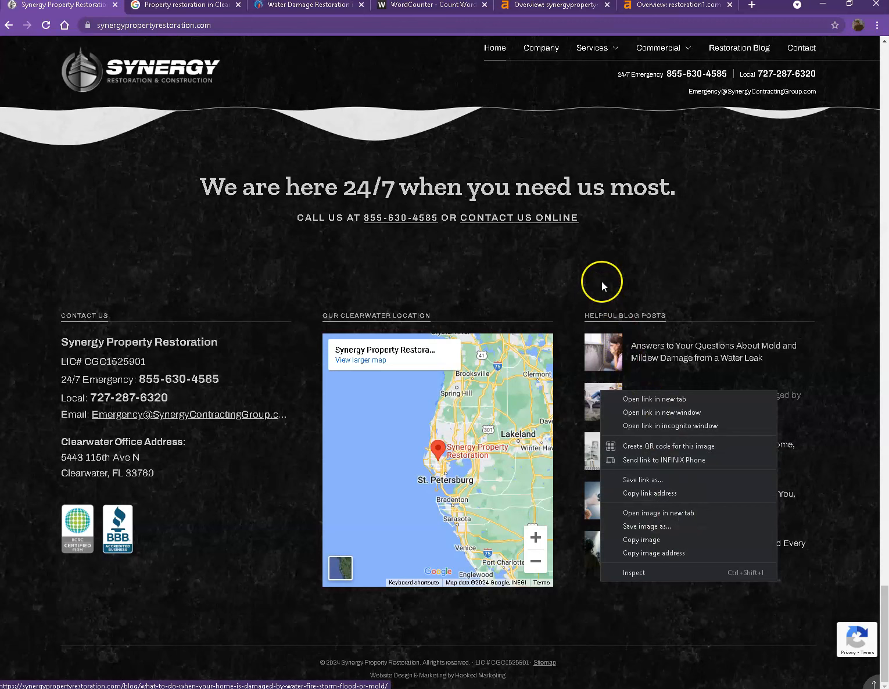
{"action": "left_click", "coordinate": [602, 281]}
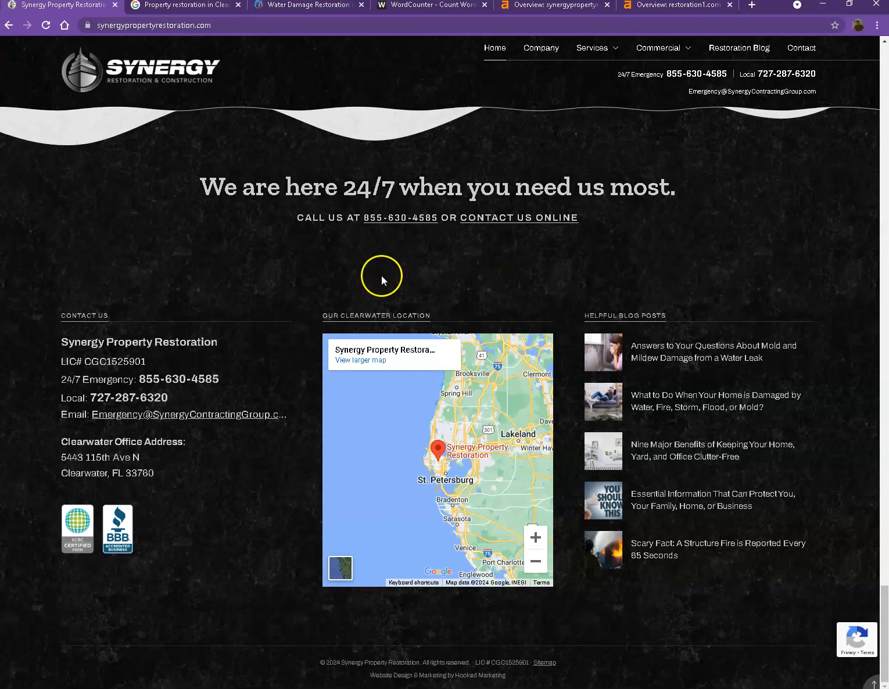
{"action": "mouse_move", "coordinate": [301, 298]}
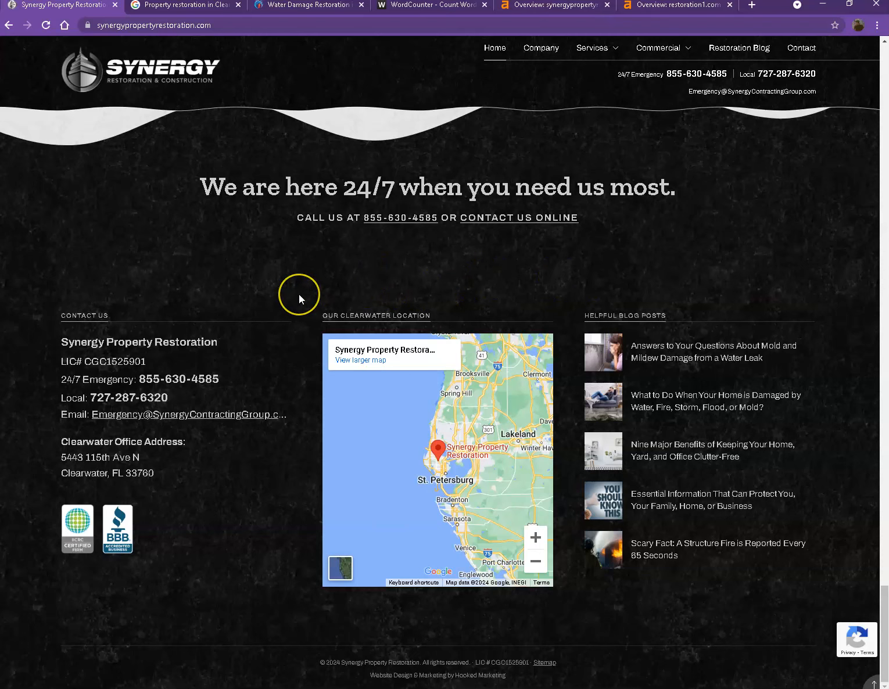
Scroll back up to the service icons and bring up the link options for the Synergy van photo.
{"action": "scroll", "scroll_direction": "up", "scroll_amount": 3}
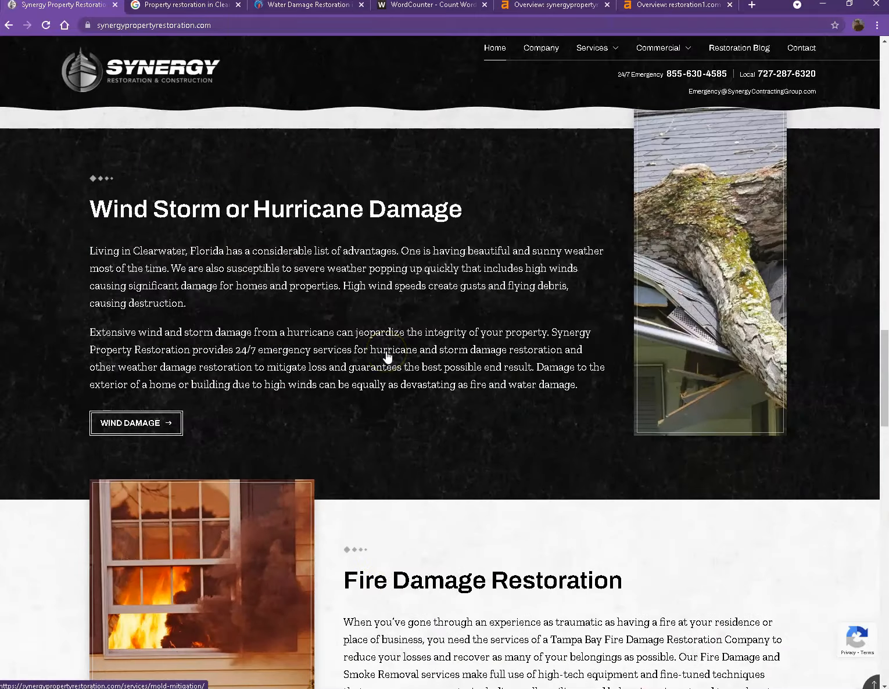
{"action": "scroll", "scroll_direction": "up", "scroll_amount": 3}
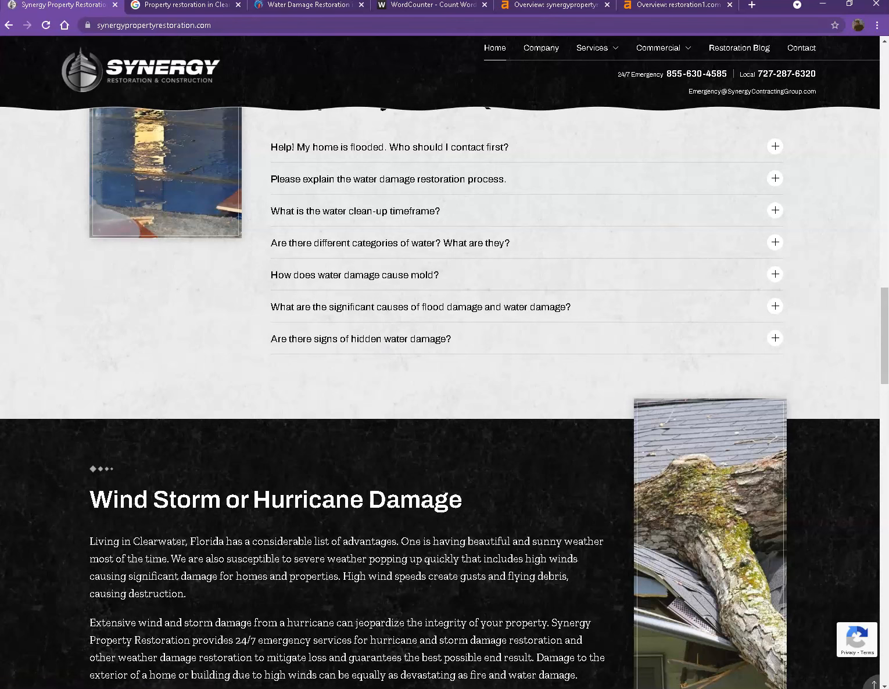
{"action": "left_click", "coordinate": [185, 4]}
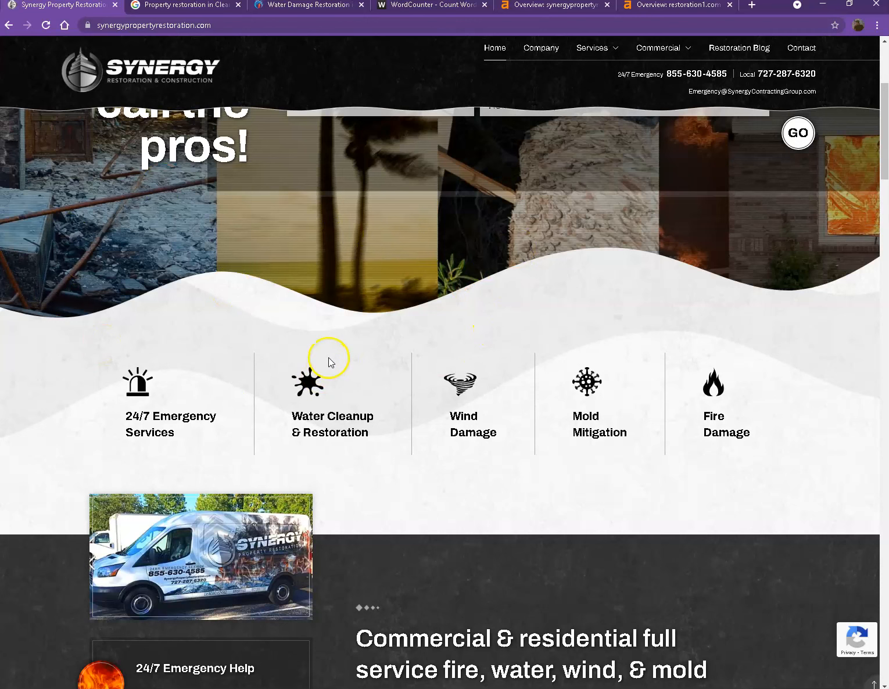
{"action": "mouse_move", "coordinate": [234, 330]}
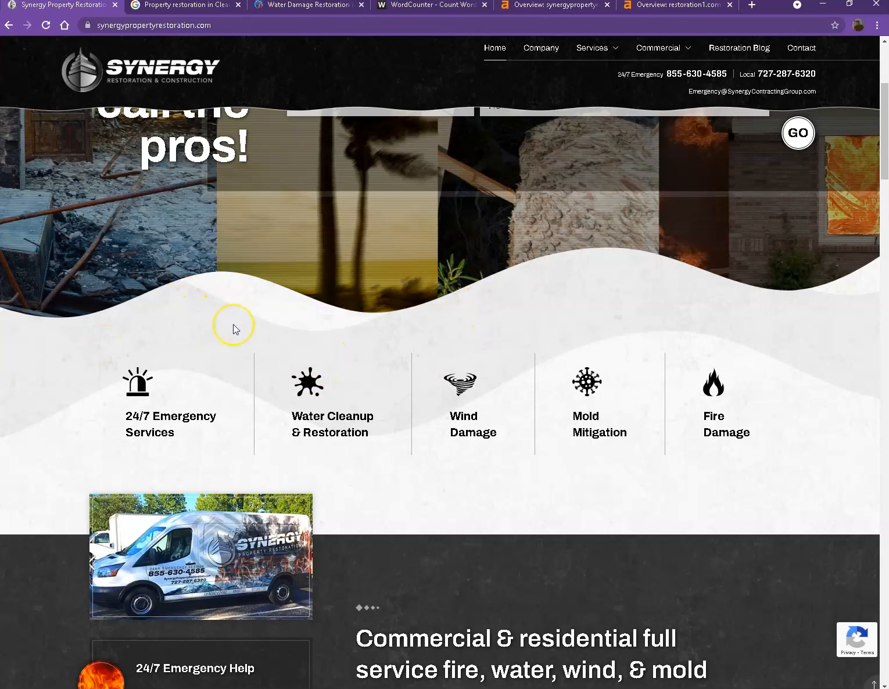
{"action": "scroll", "scroll_direction": "down", "scroll_amount": 3}
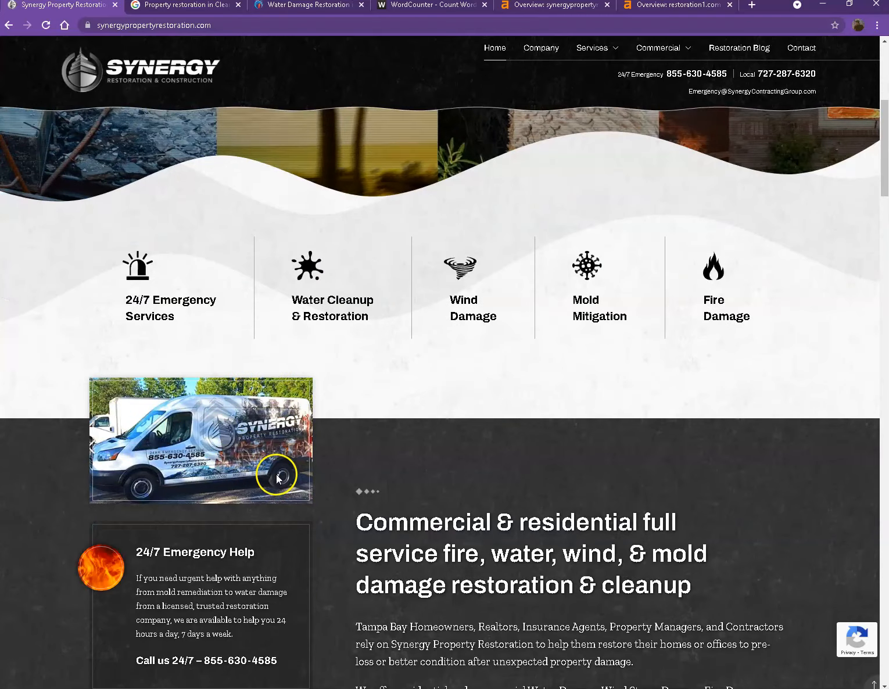
{"action": "right_click", "coordinate": [277, 475]}
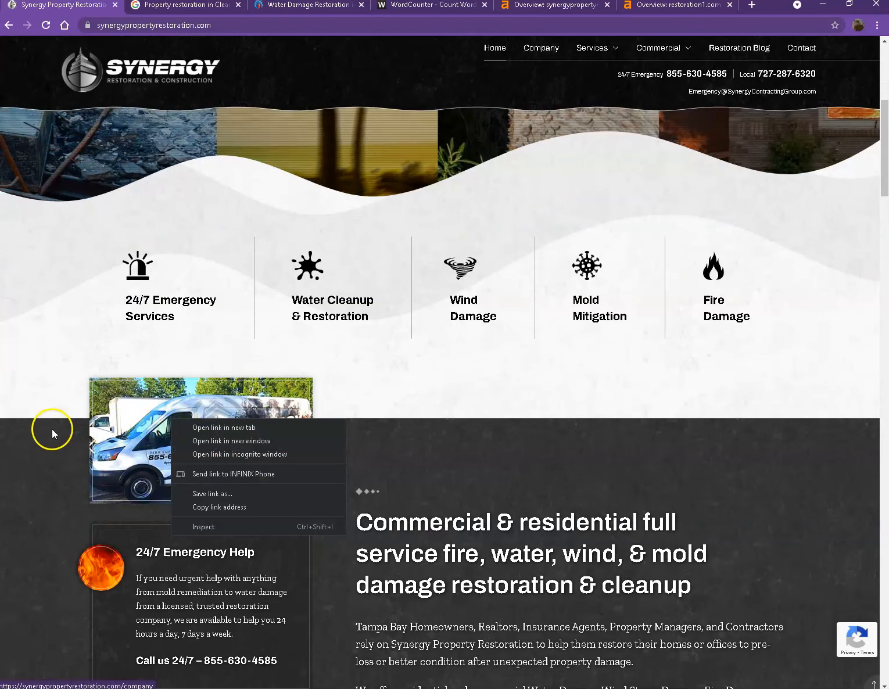